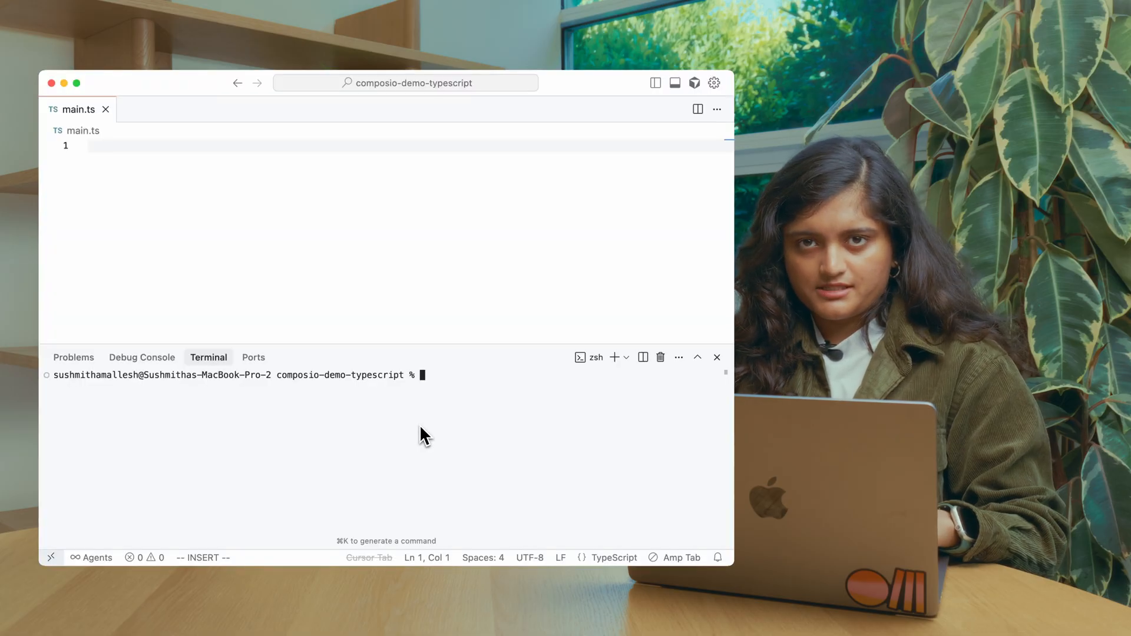
pyautogui.write('pnpm install @composio/core')
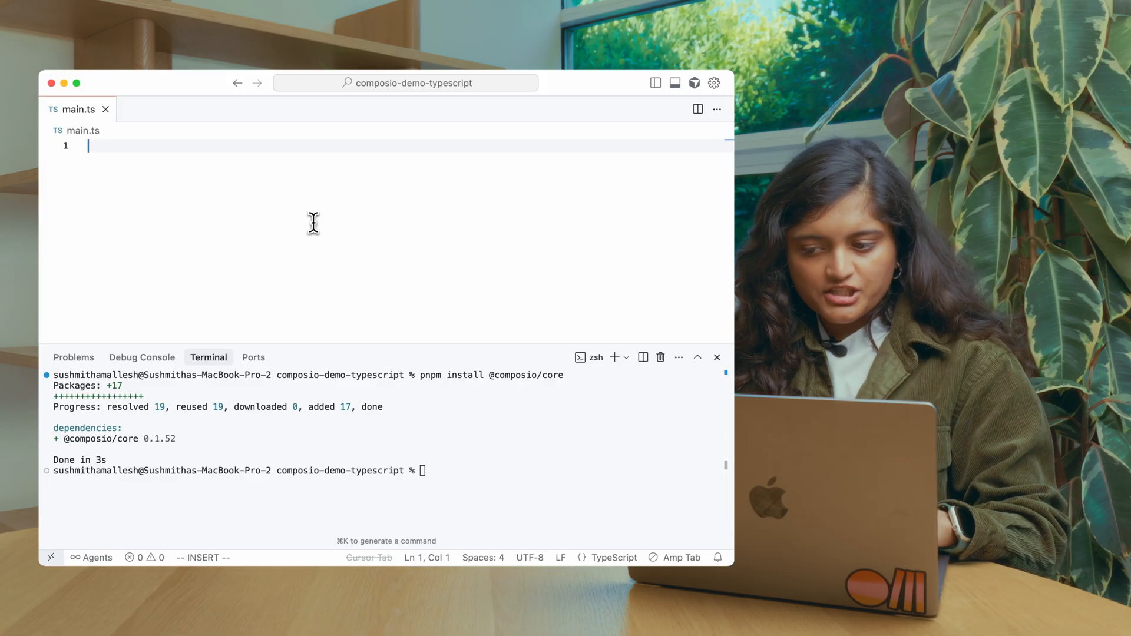
pyautogui.write('import {}')
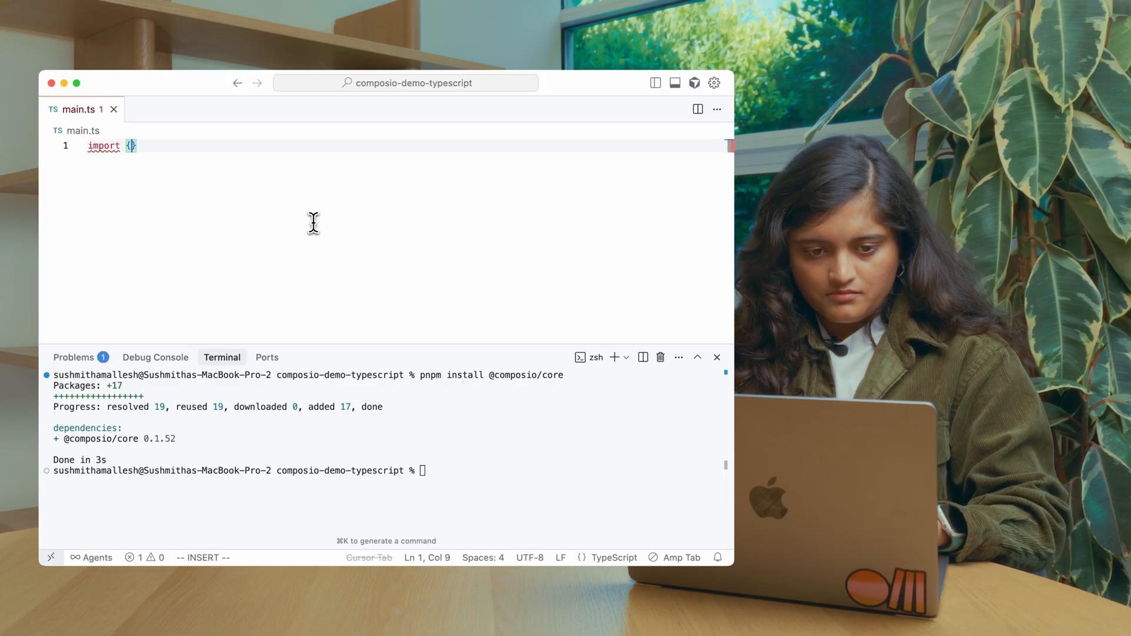
pyautogui.write("{Composio} from '@")
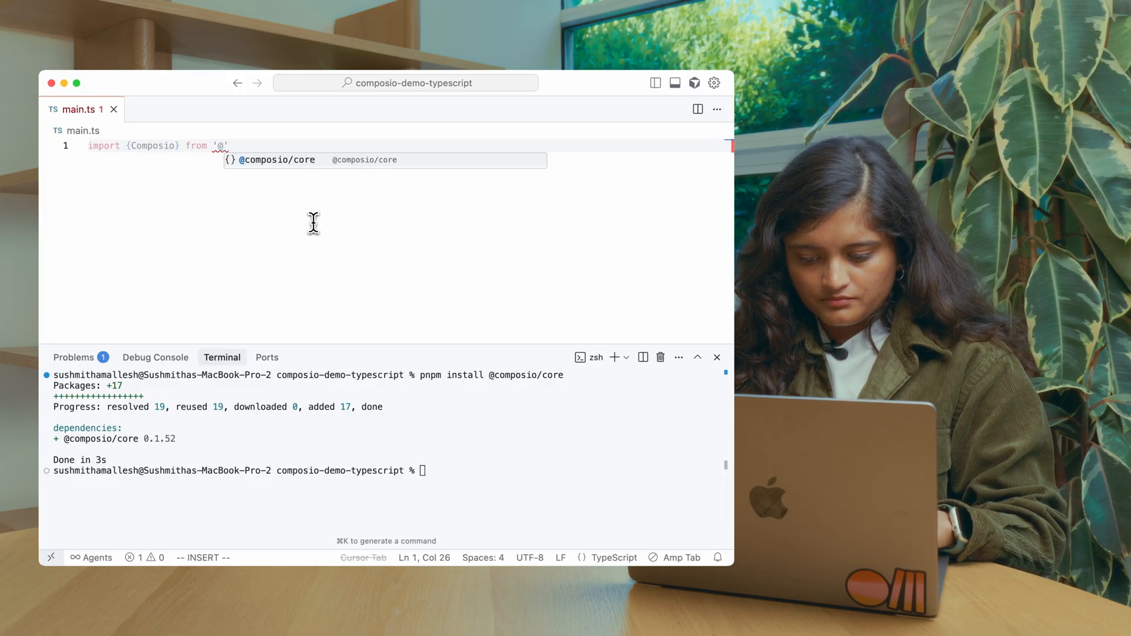
pyautogui.write('const composio = Composio(')
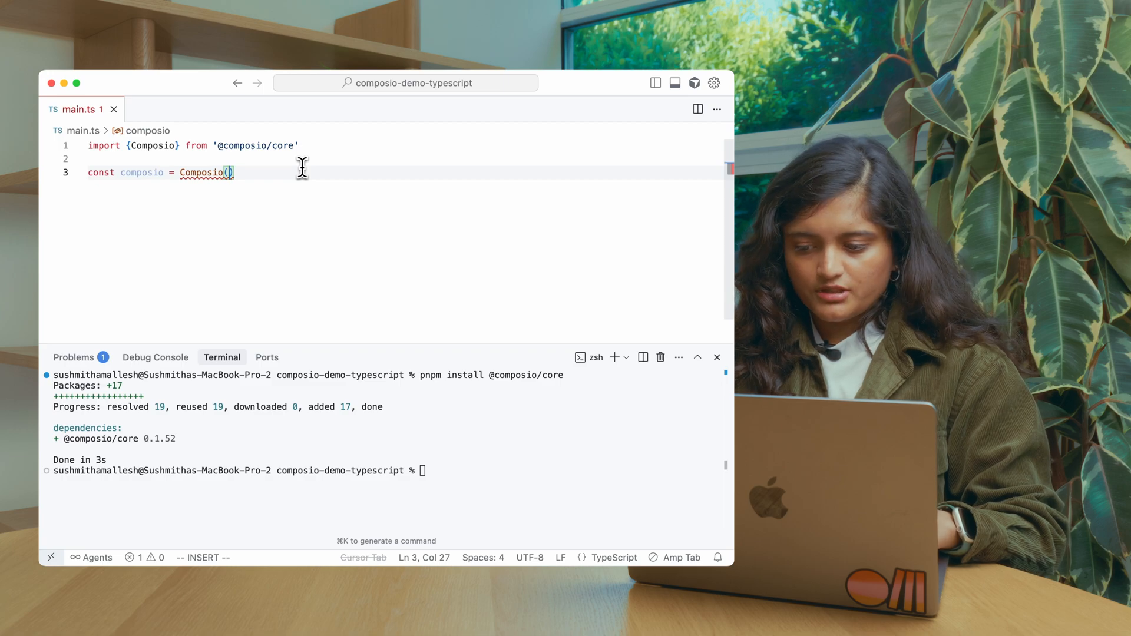
pyautogui.write('apiKey')
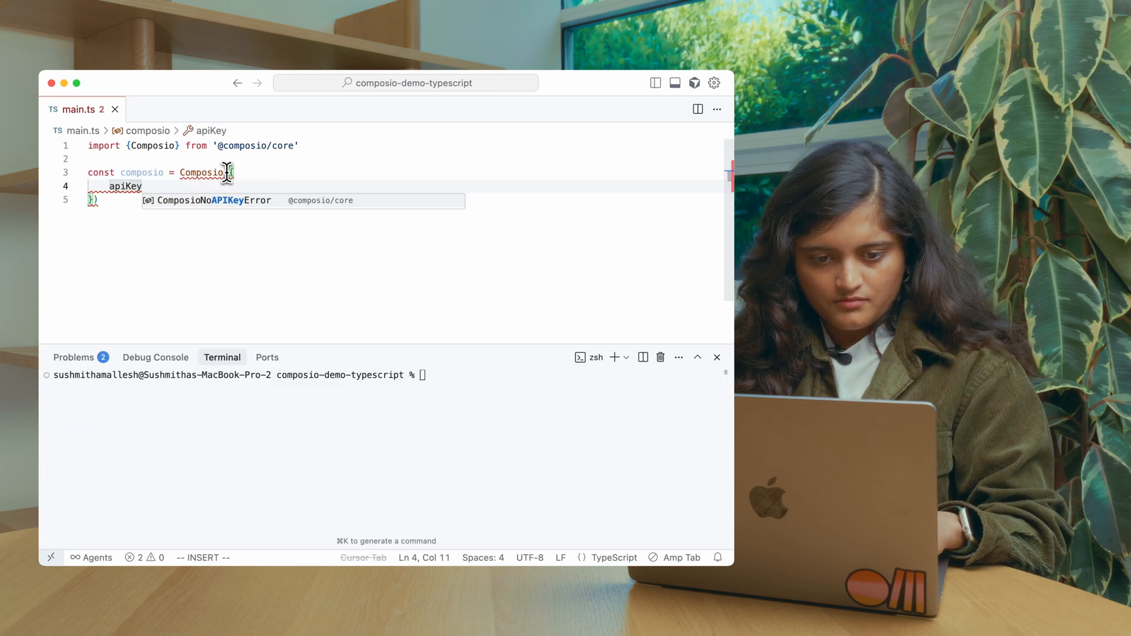
# Step: Install dotenv and read the Composio apiKey from process.env.COMPOSIO_API_KEY
pyautogui.write('npm install dotenv')
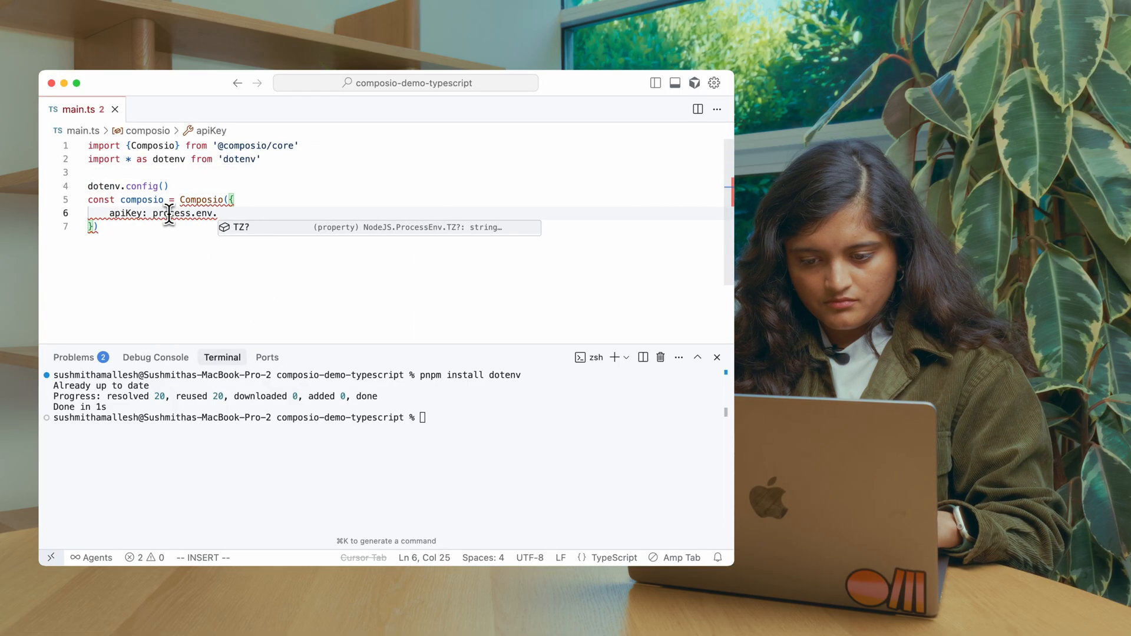
pyautogui.write('COMPOSIO_API_KEY')
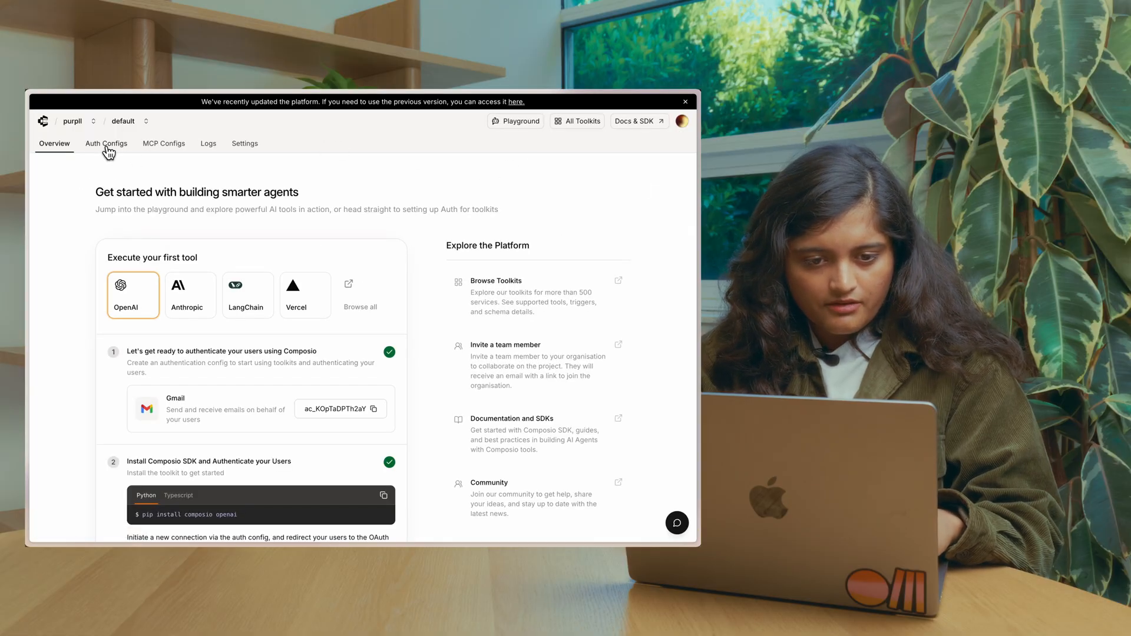
# Step: Create a new Gmail auth config with OAuth2 and the default Gmail scopes
pyautogui.click(106, 142)
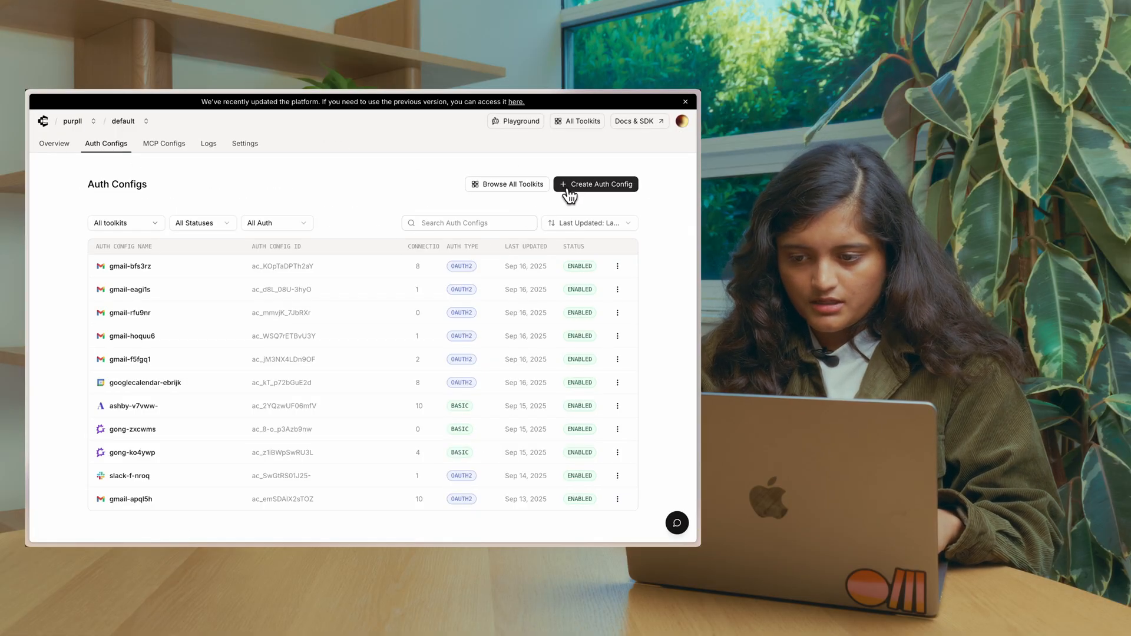
pyautogui.click(594, 184)
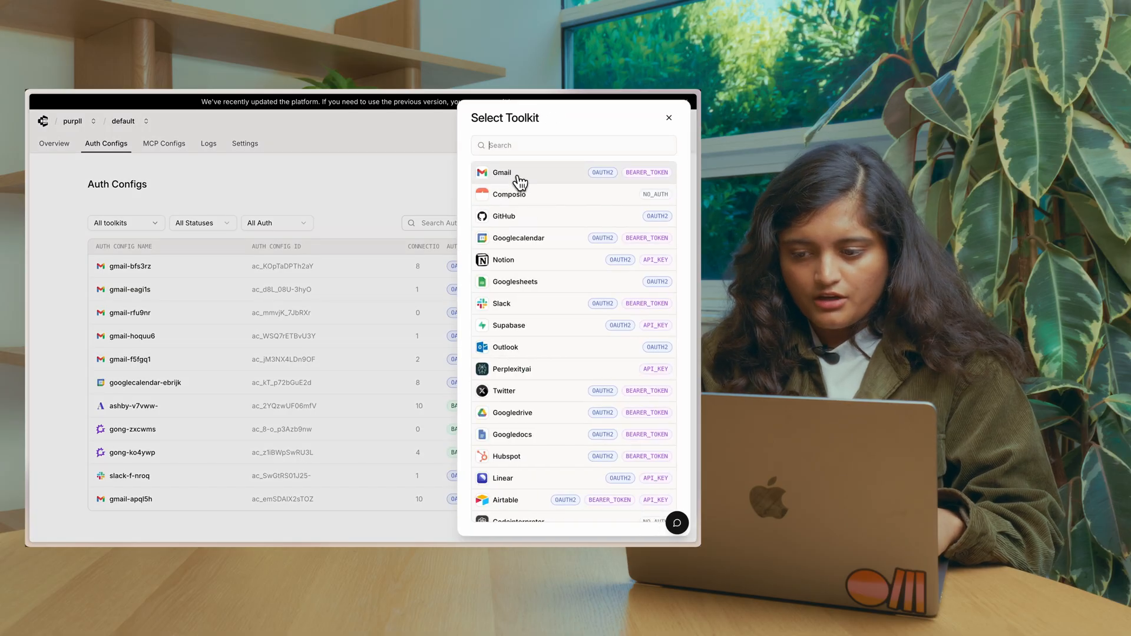
pyautogui.click(501, 172)
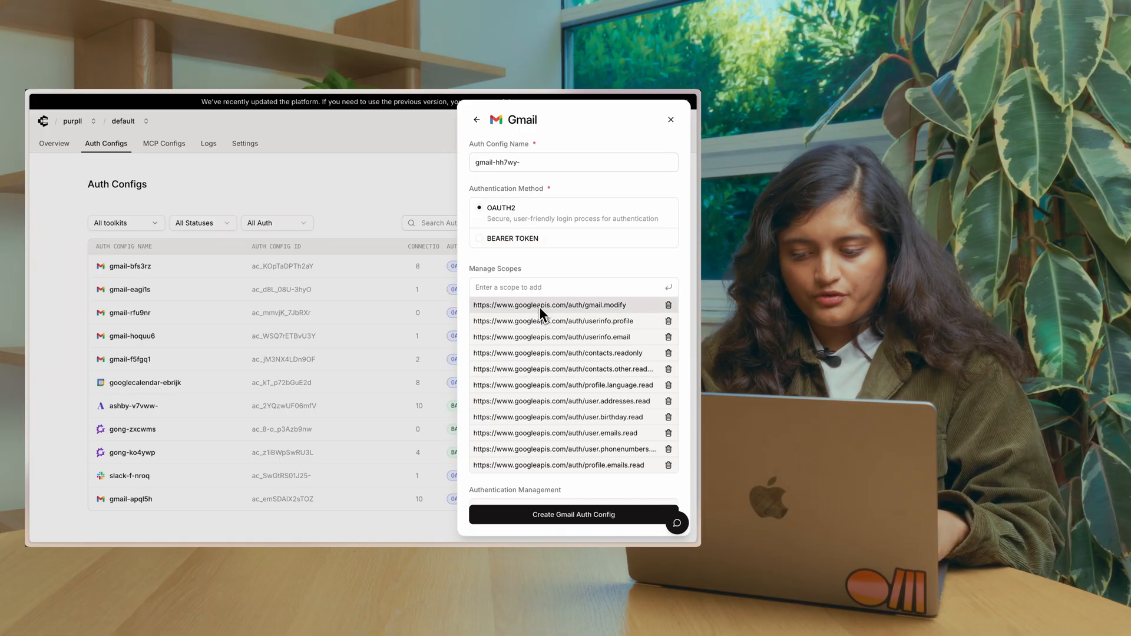
pyautogui.scroll(-3)
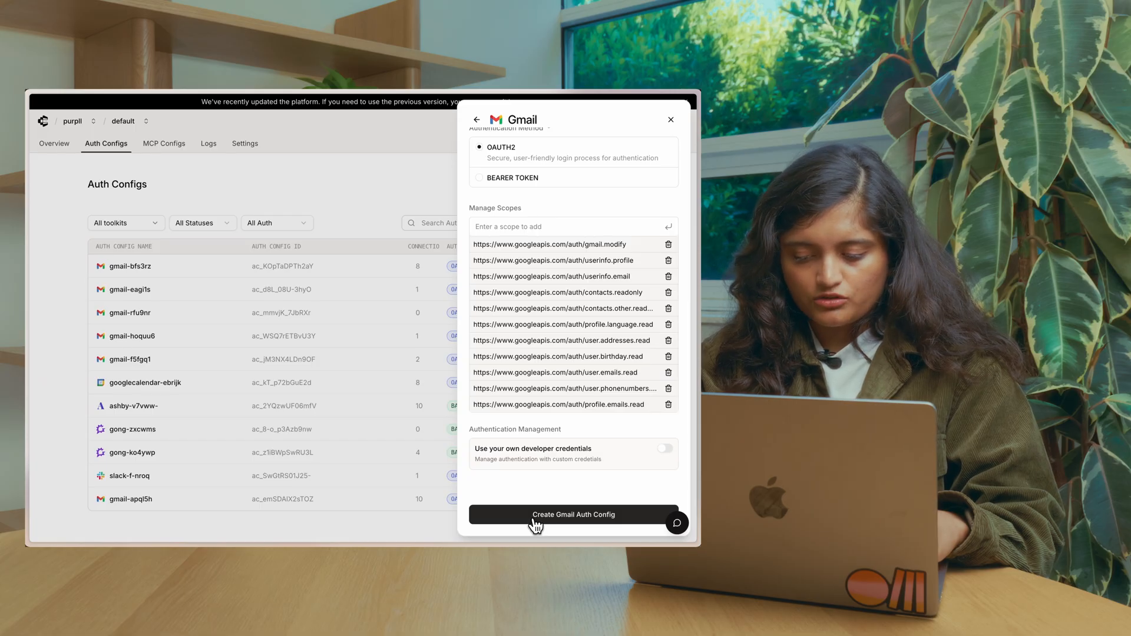
pyautogui.click(572, 514)
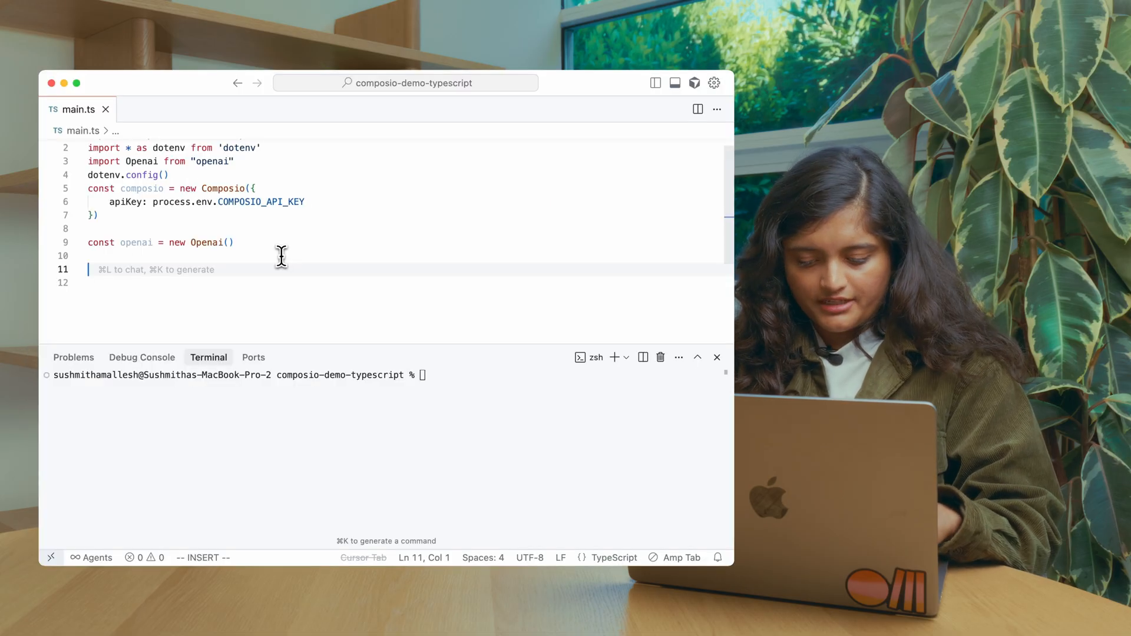
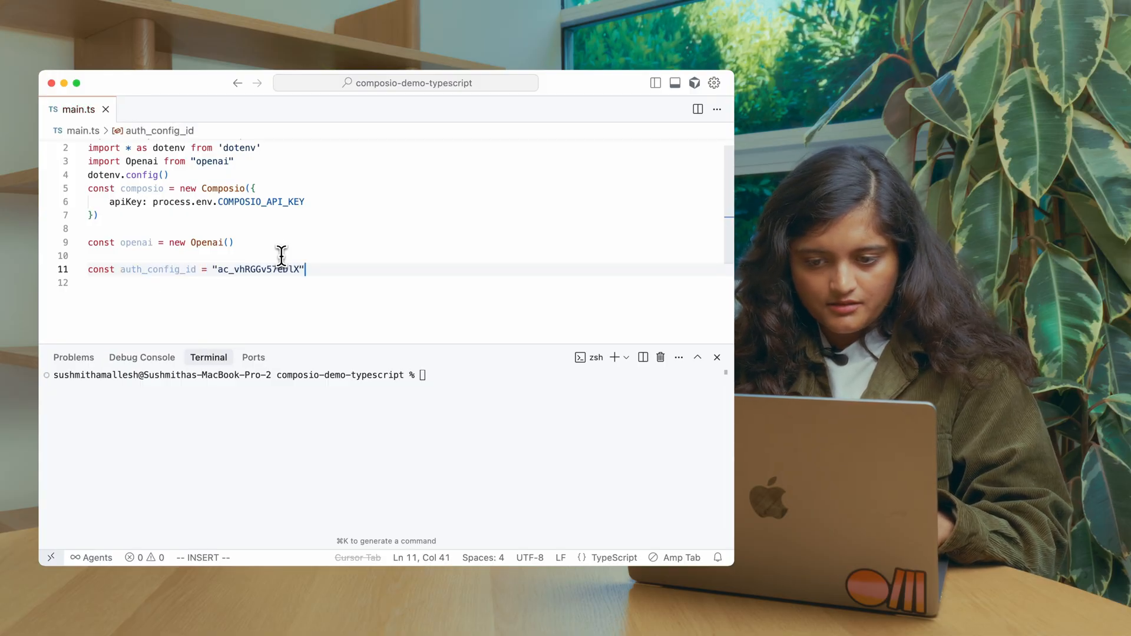
# Step: Add const auth_config_id = "ac_vhRGGv57eDlX" below the OpenAI client
pyautogui.press('Enter')
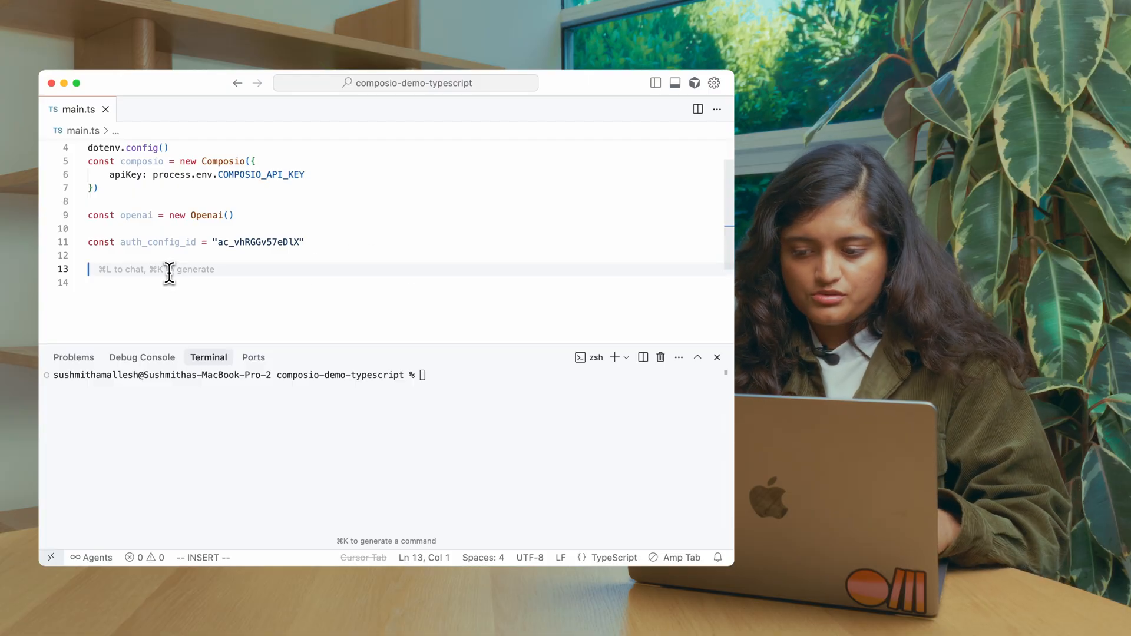
# Step: Define const userId = nanoid(), install nanoid with pnpm and import {nanoid}
pyautogui.write('const')
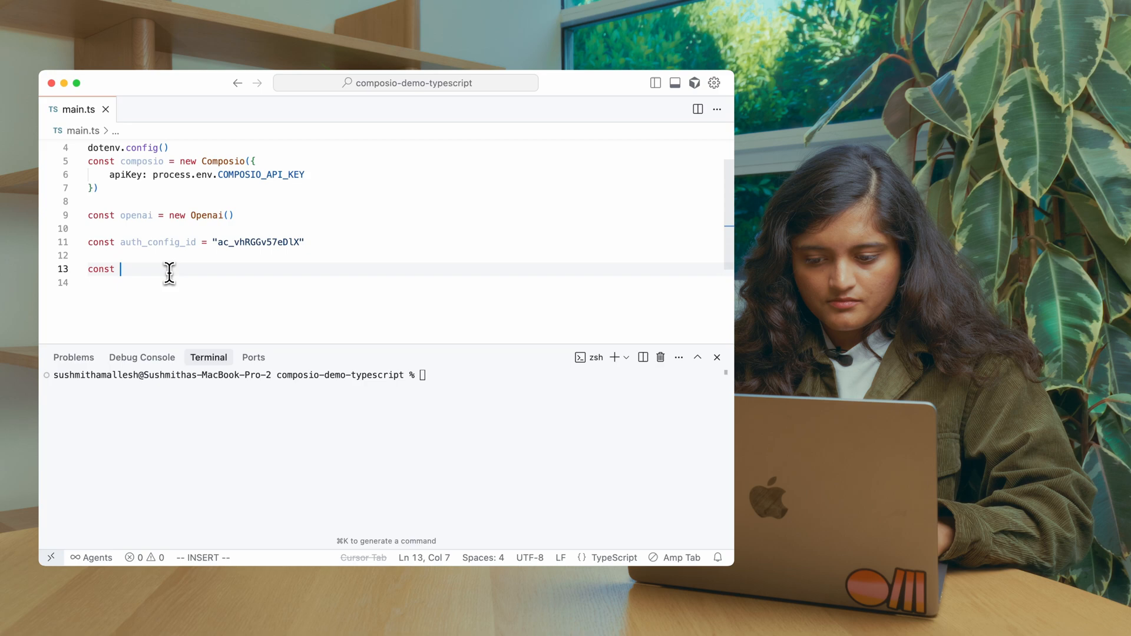
pyautogui.write('user')
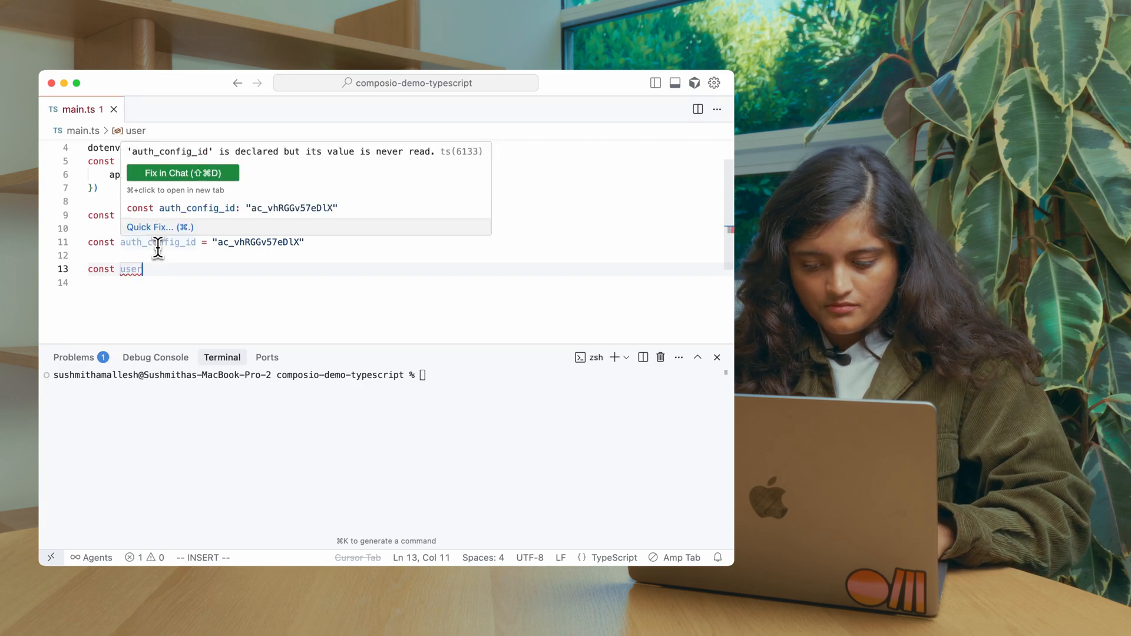
pyautogui.write('Id = nanoid(')
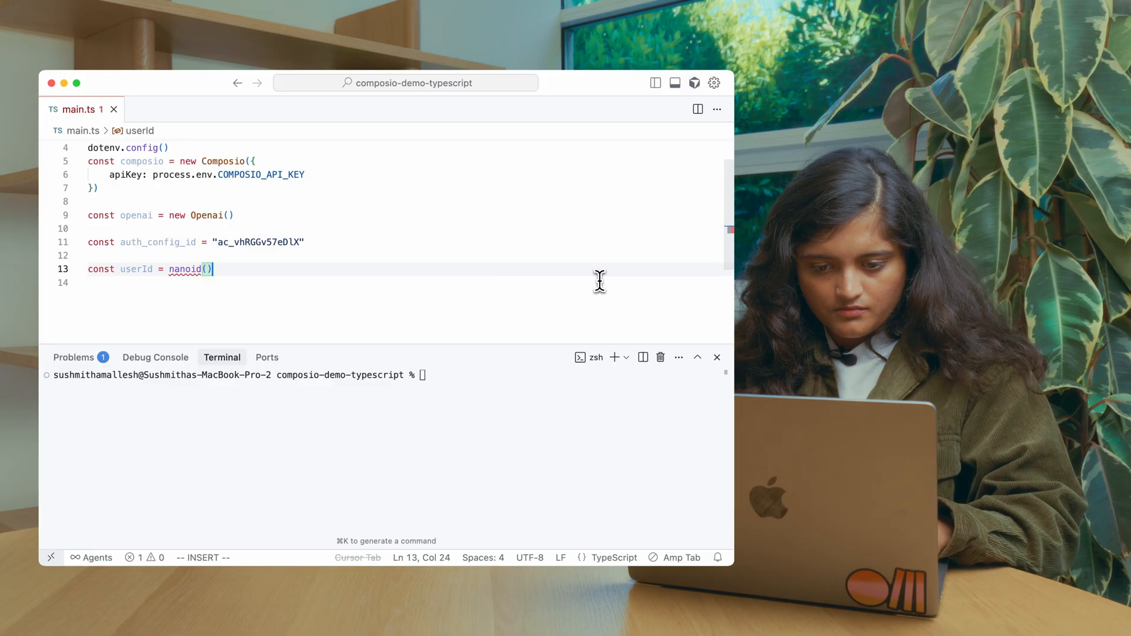
pyautogui.write('pnpn')
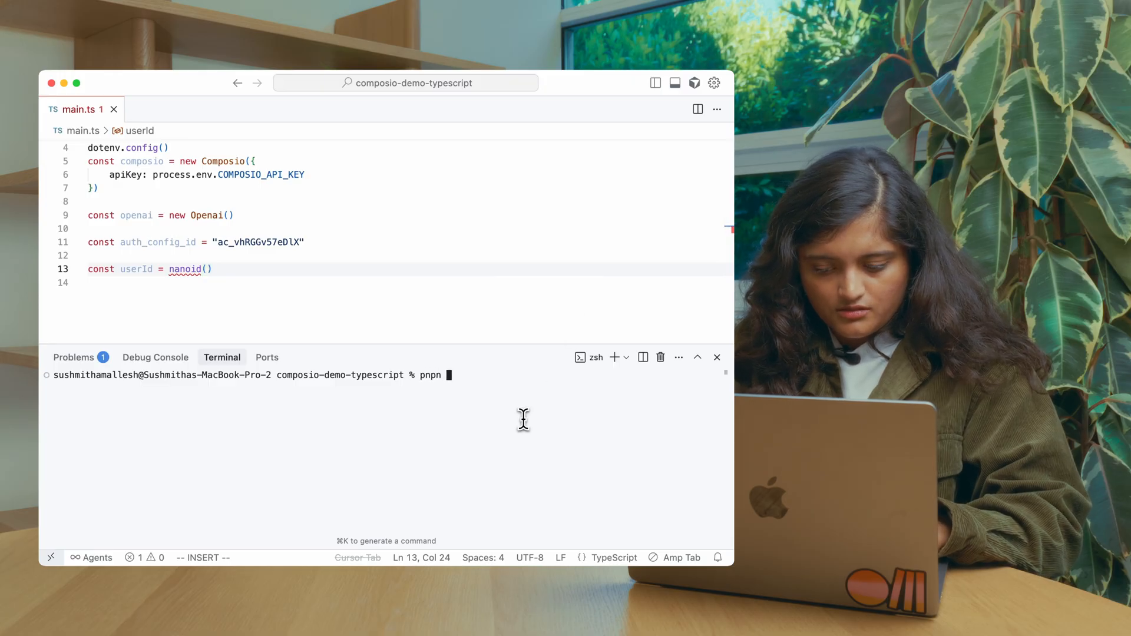
pyautogui.press('Enter')
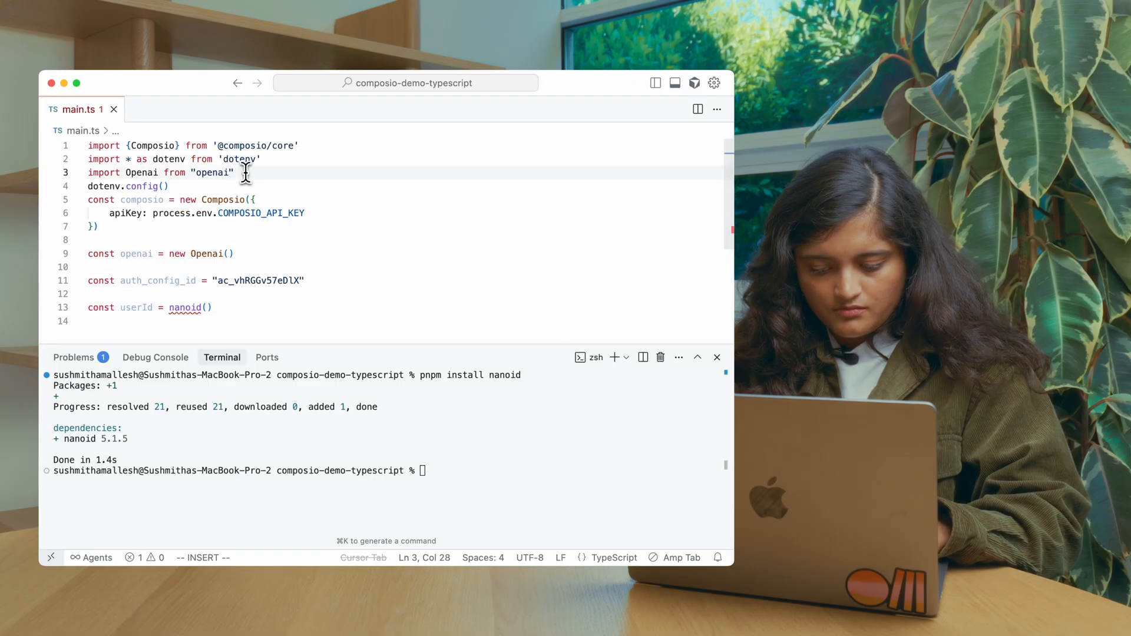
pyautogui.write('import {nanoid')
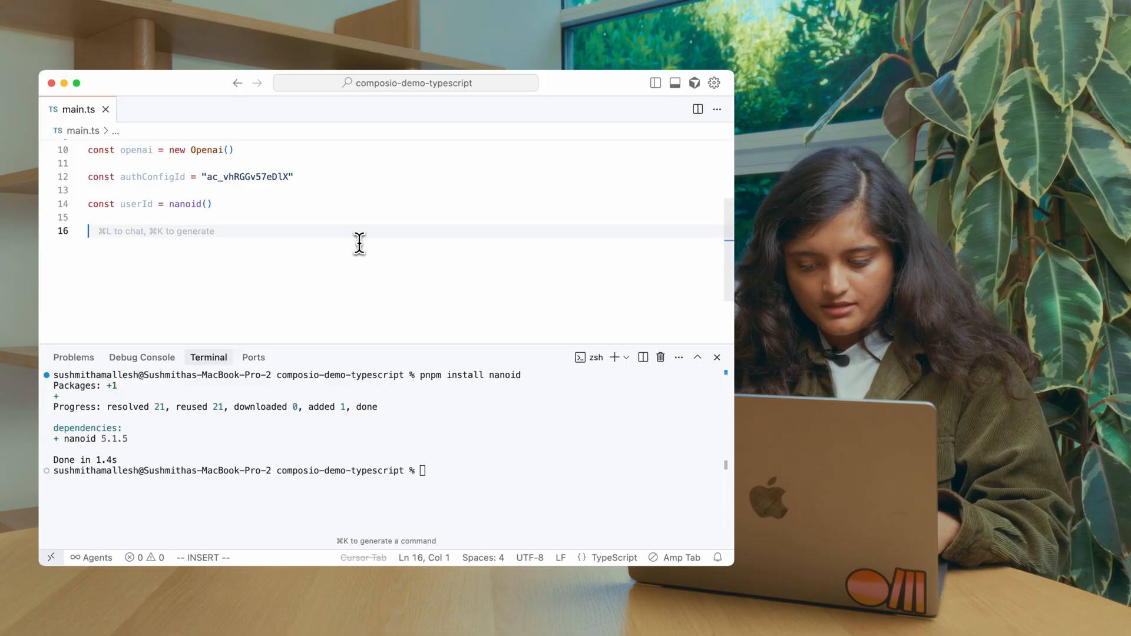
# Step: Create a connectionRequest with a composio.dev callbackUrl and log 'Visit' plus its redirectUrl
pyautogui.write('const connectionRequest = await composio.connectedAccounts.link(userId, authConfigId, {')
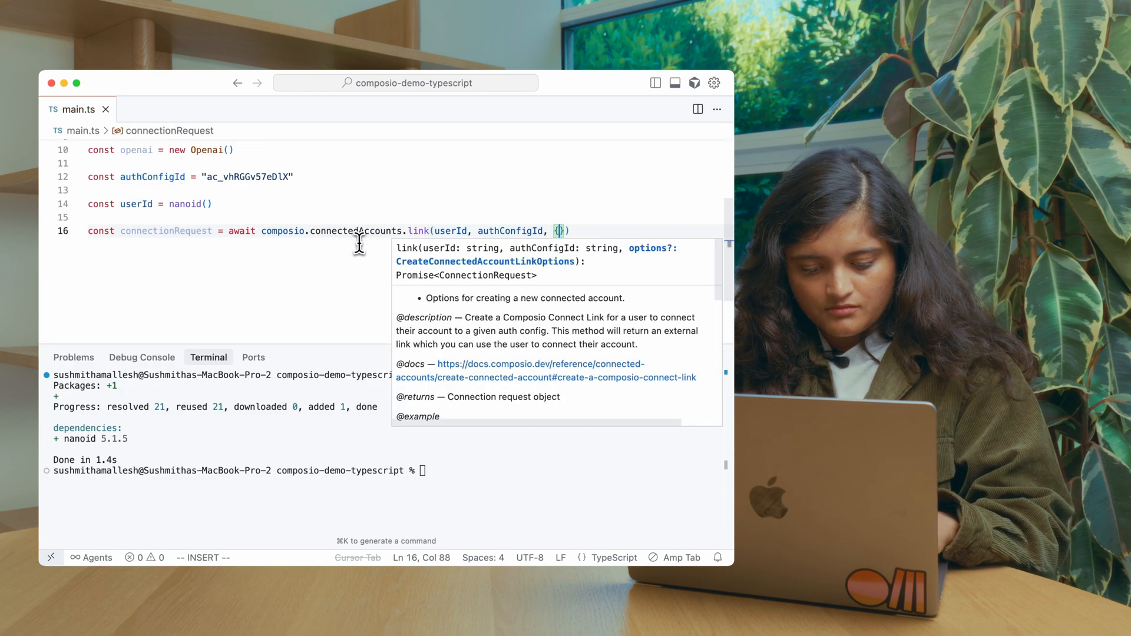
pyautogui.write("callbackUrl: ''")
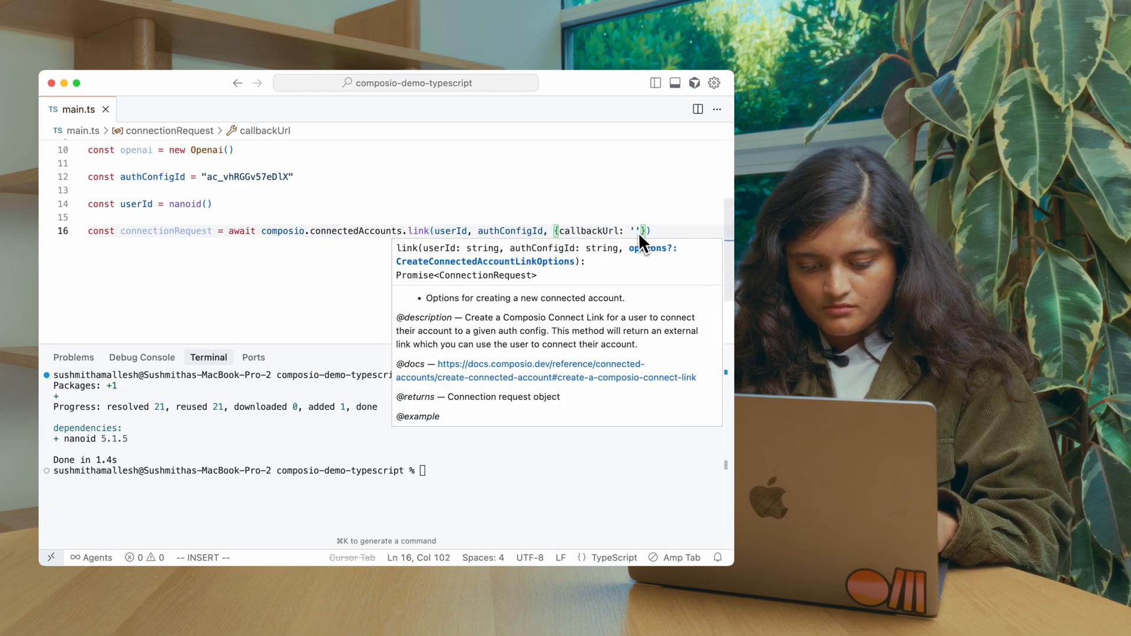
pyautogui.write('https://')
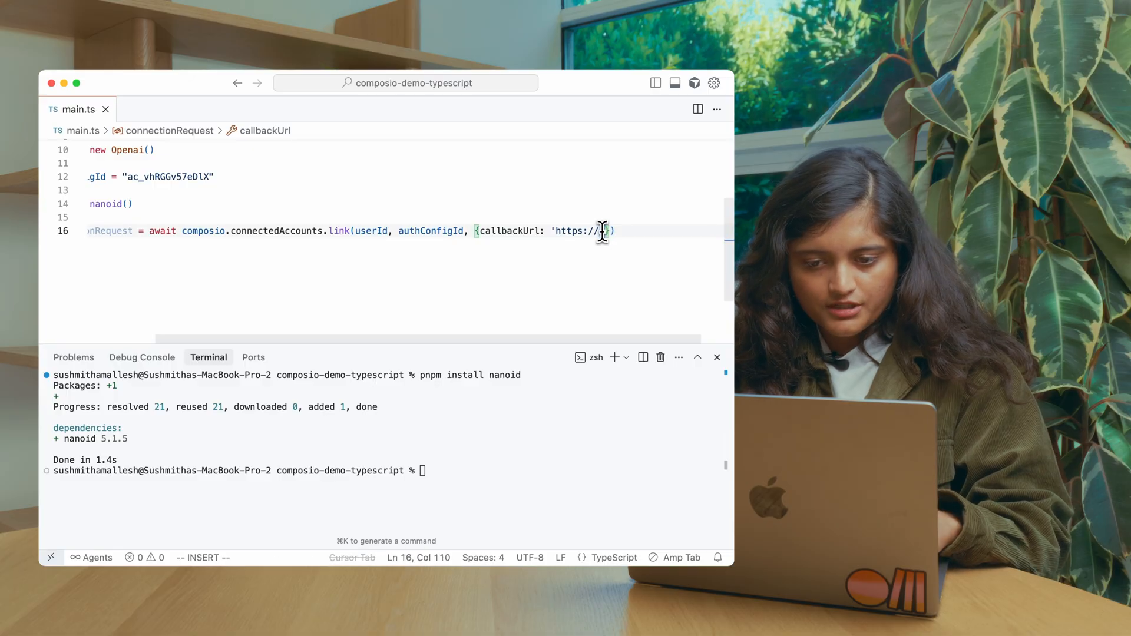
pyautogui.write('omp')
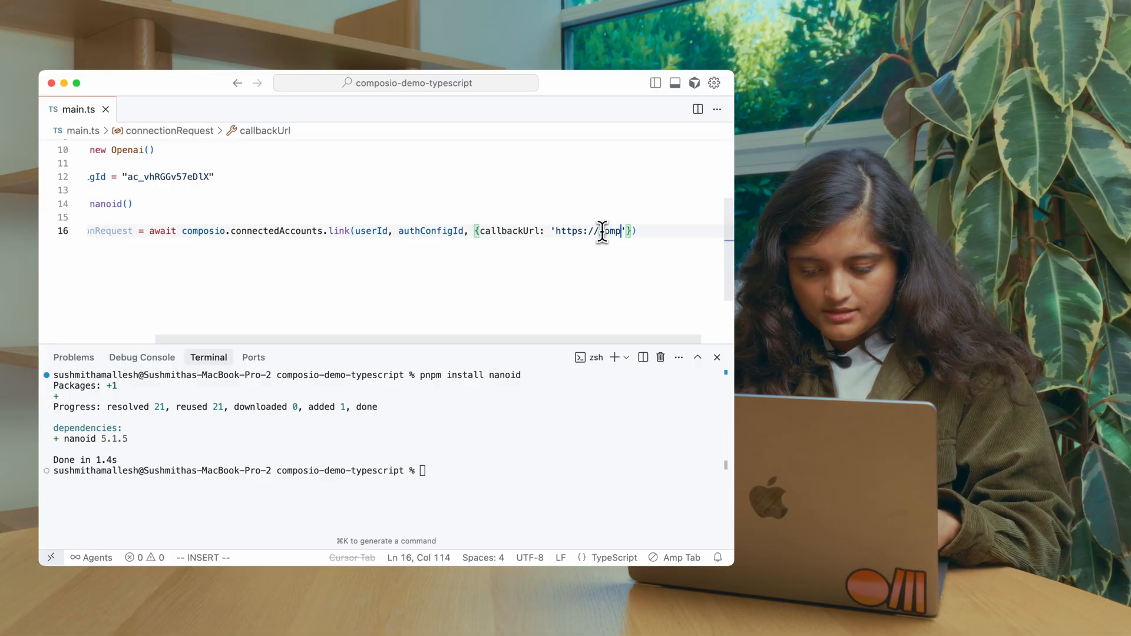
pyautogui.write('composio.dev')
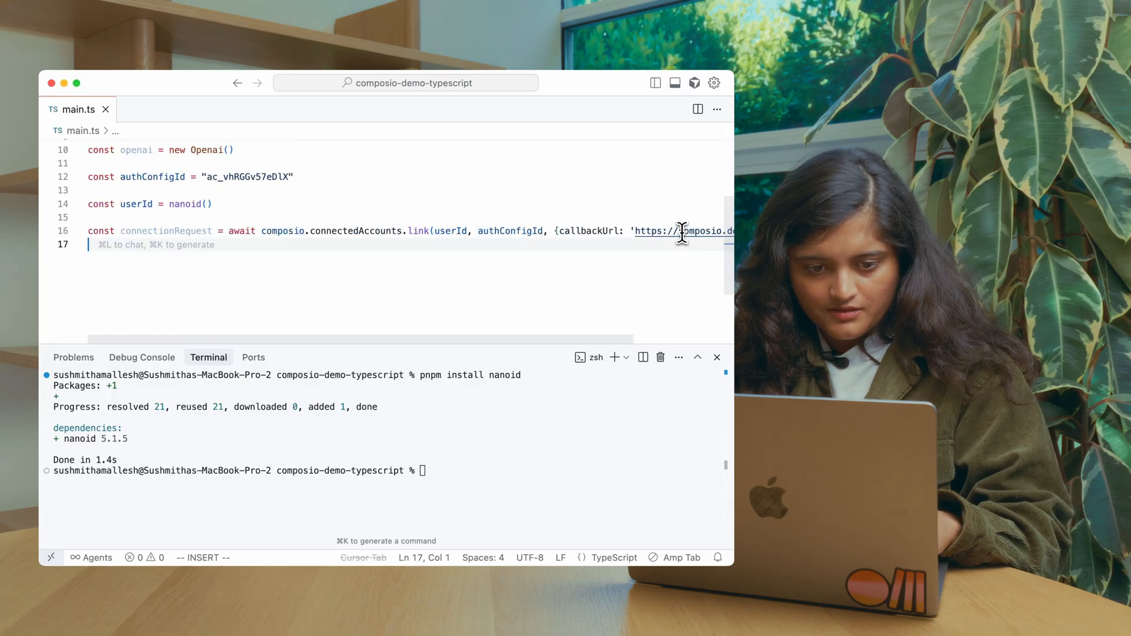
pyautogui.write('const redirectUrl =')
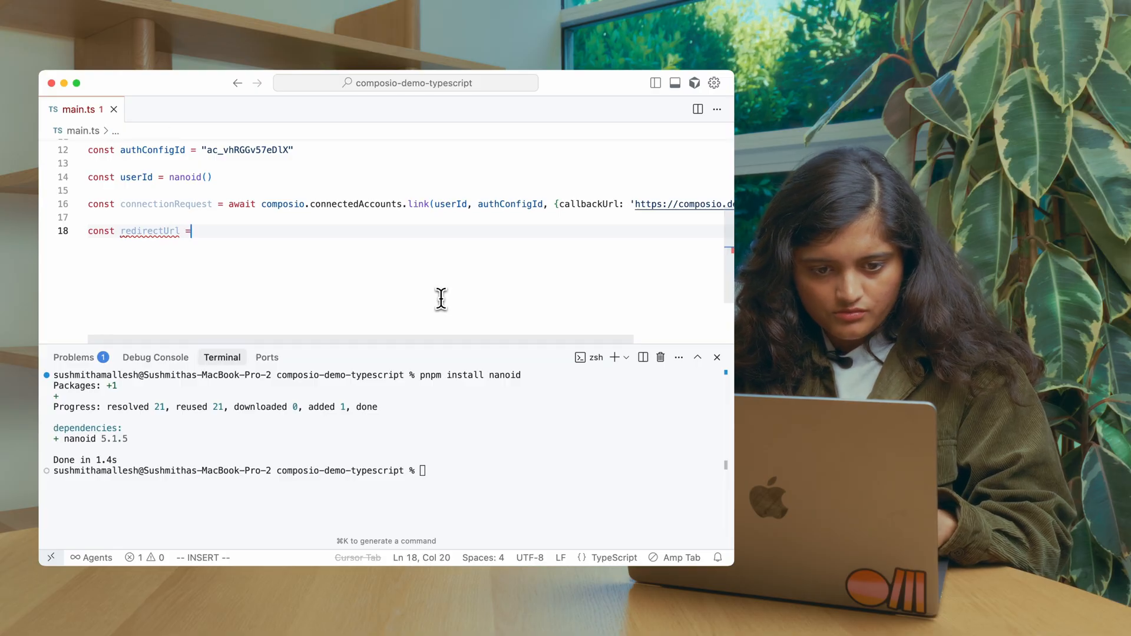
pyautogui.write('connectionRequest.redirectUrl')
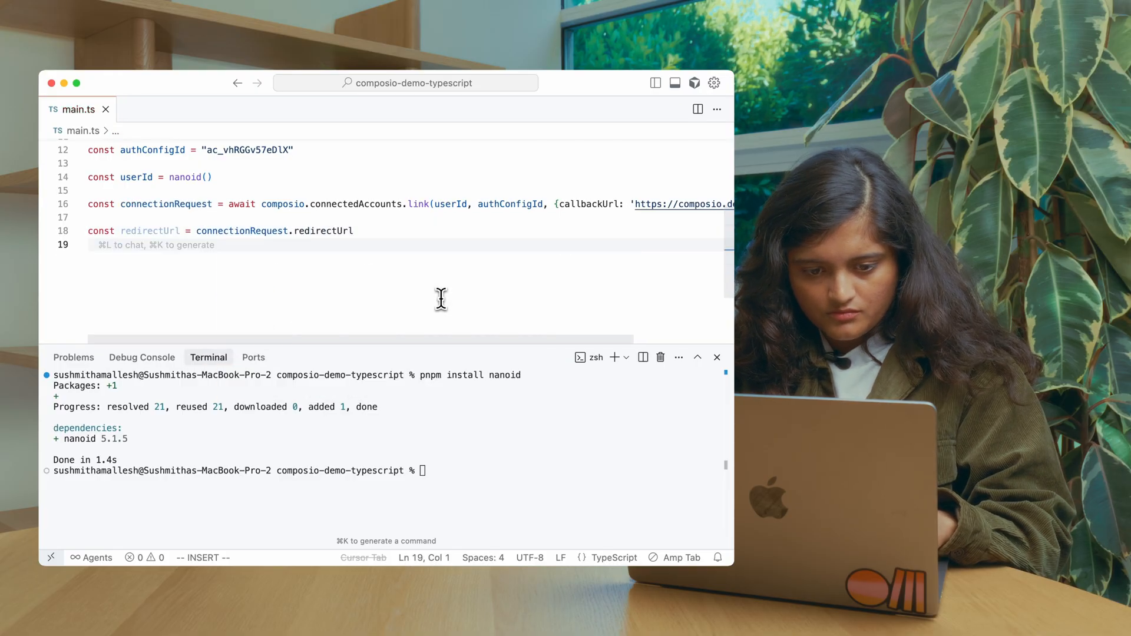
pyautogui.write('console.log(`Visit ${redirectUrl} to auth')
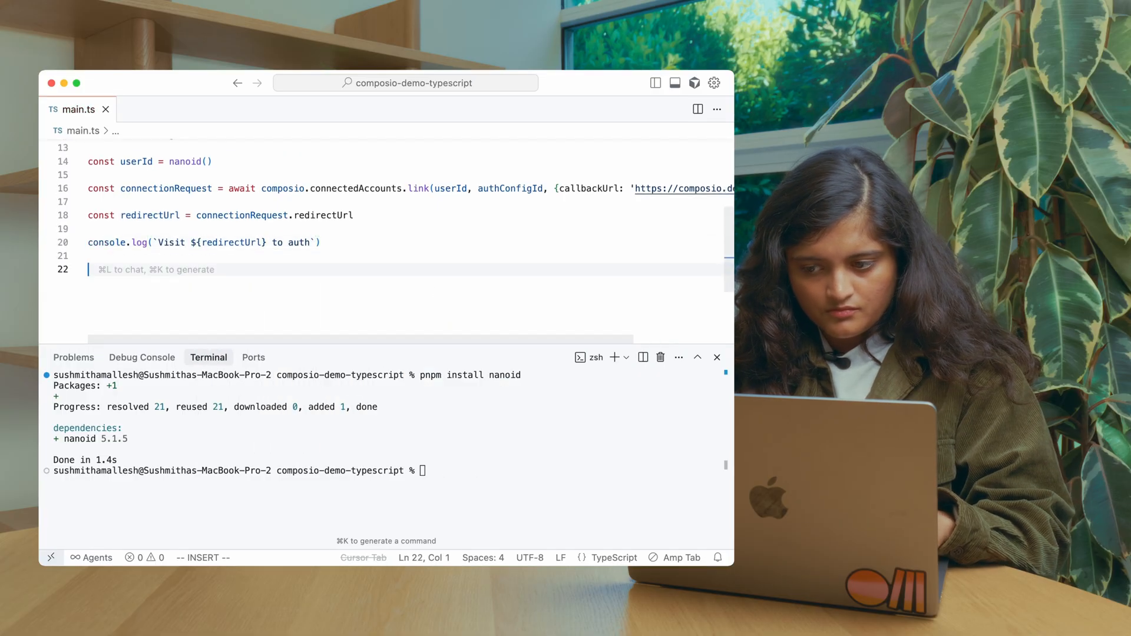
# Step: Await connectedAccounts.waitForConnection on the request and log connectedAccount.id
pyautogui.scroll(-3)
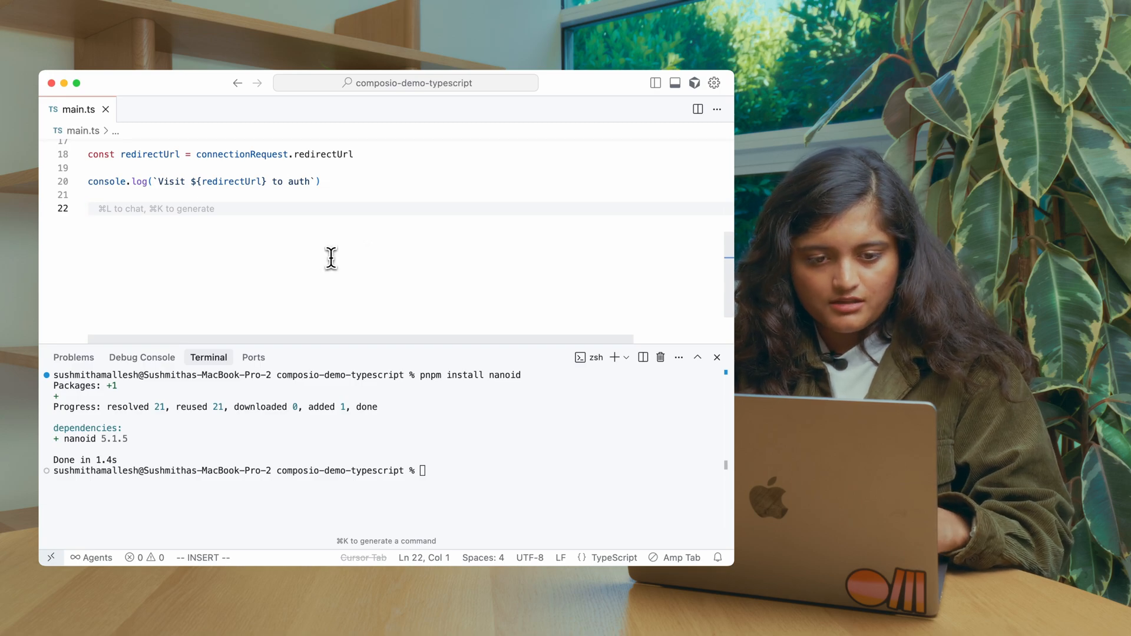
pyautogui.write('const connectedAccount = await')
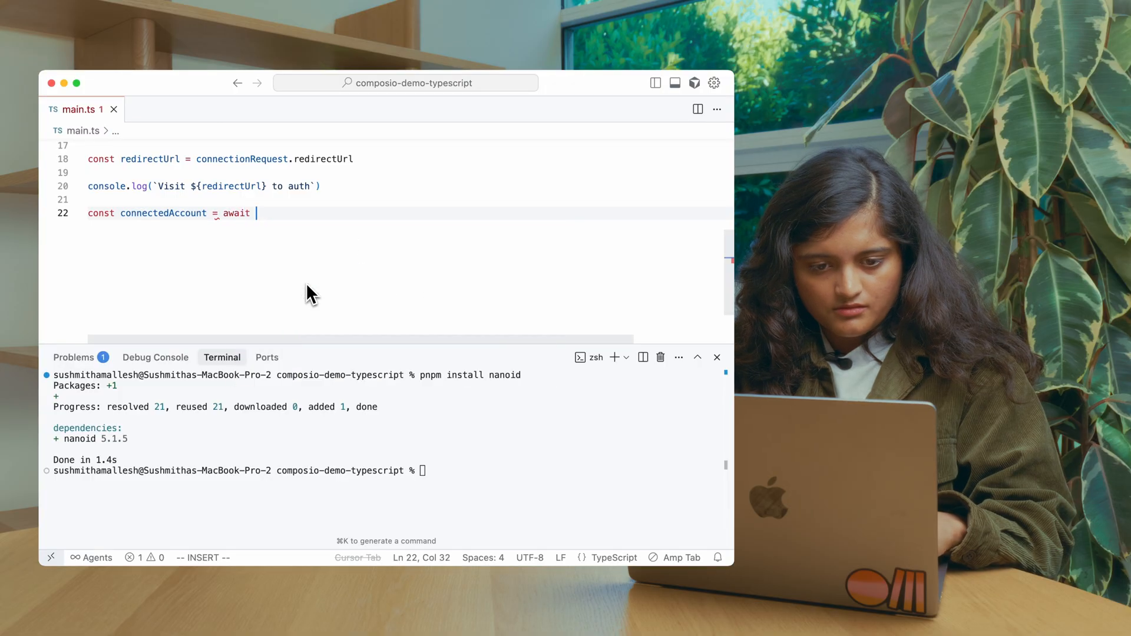
pyautogui.write('composio.connectedAccounts.waitForConnection(connectionRequest.id')
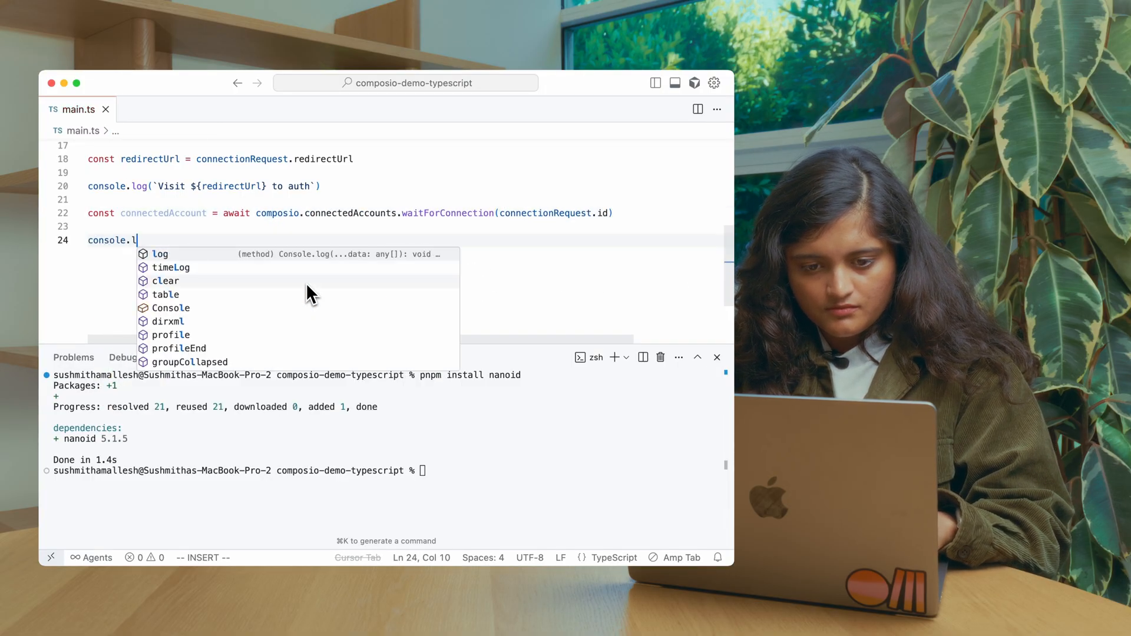
pyautogui.write('(connectedAccount.id)')
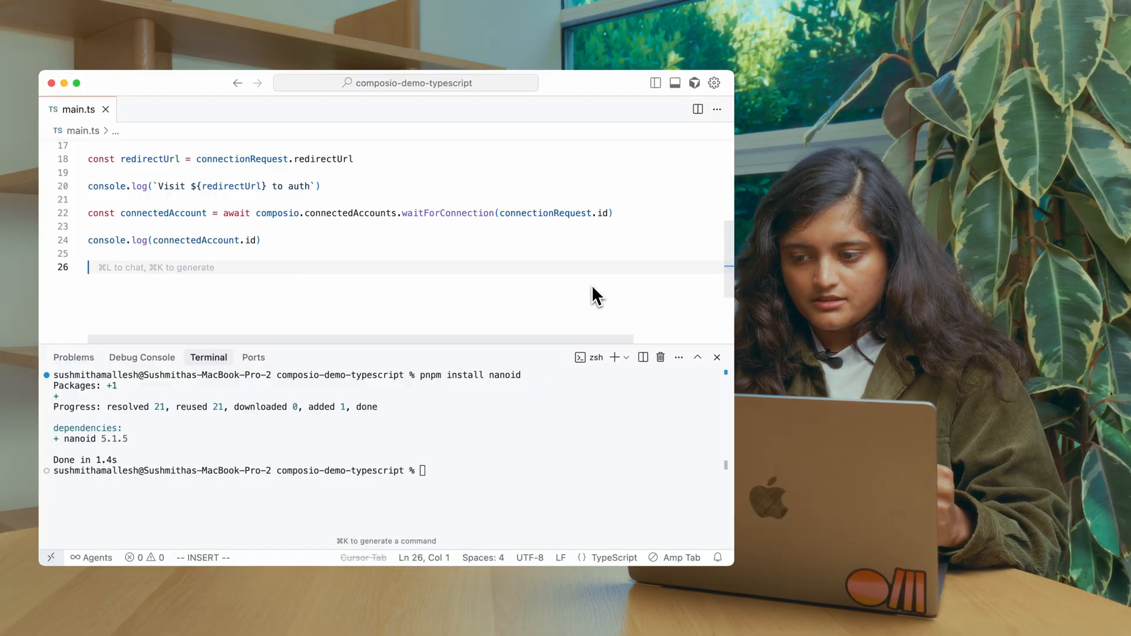
pyautogui.moveTo(411, 285)
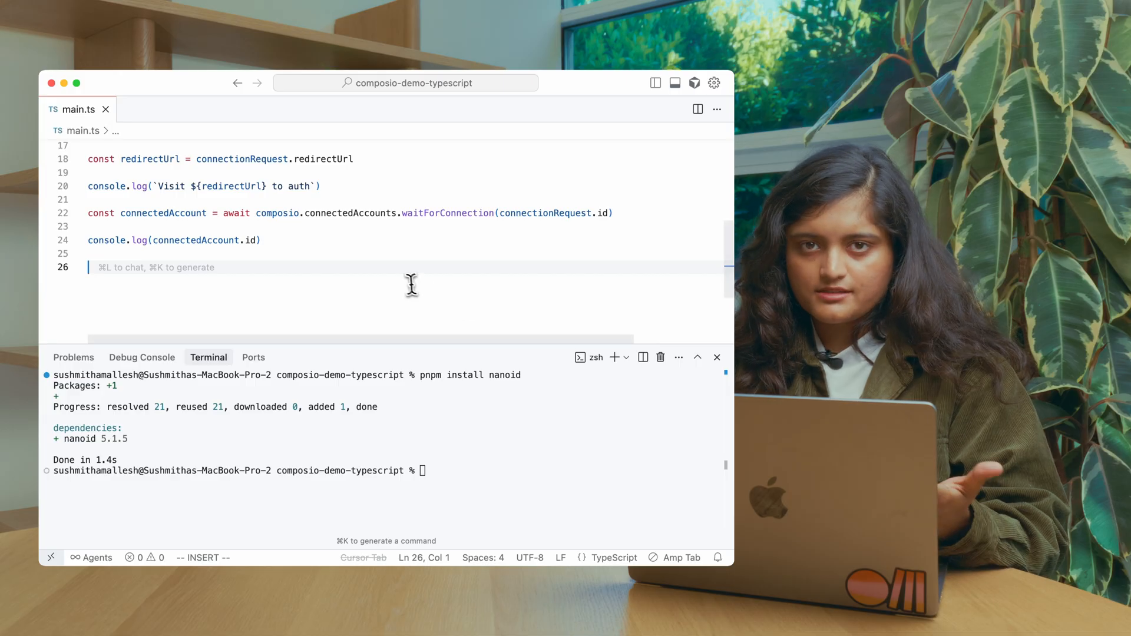
# Step: Start let response = openai.chat.completions.create with a gmail assistant system message
pyautogui.write('l')
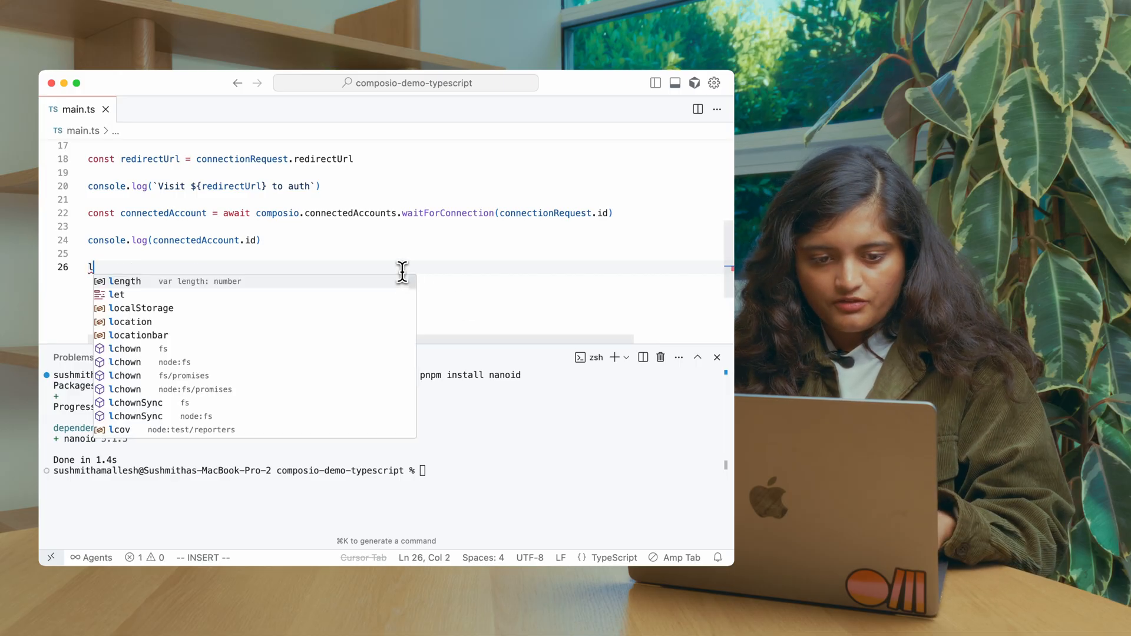
pyautogui.write('et response =')
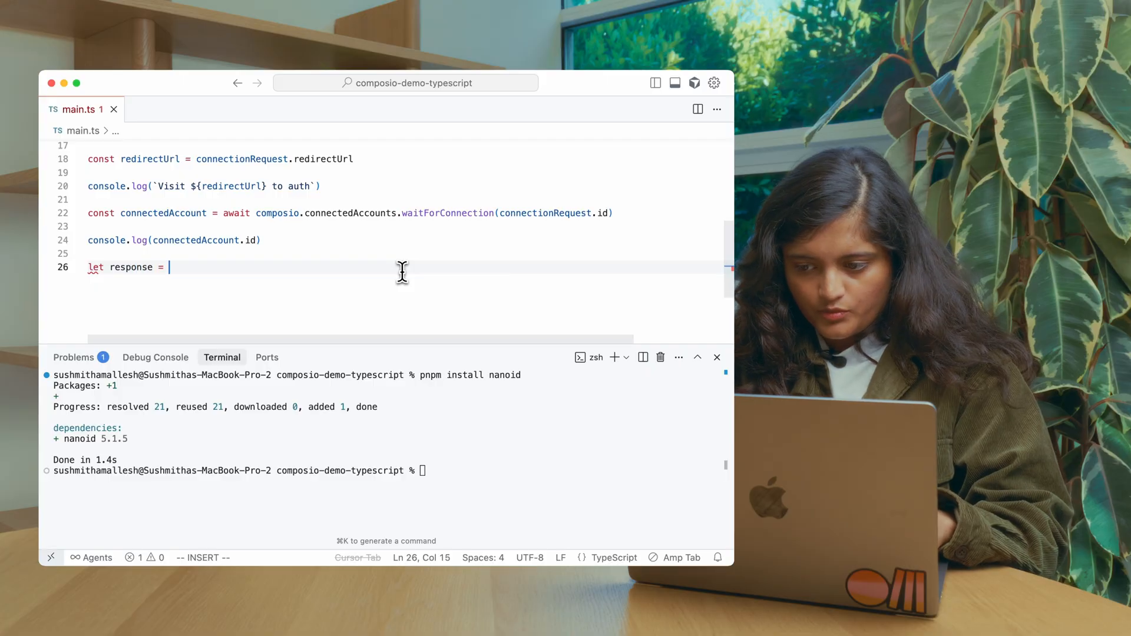
pyautogui.write('openai.chat.completions')
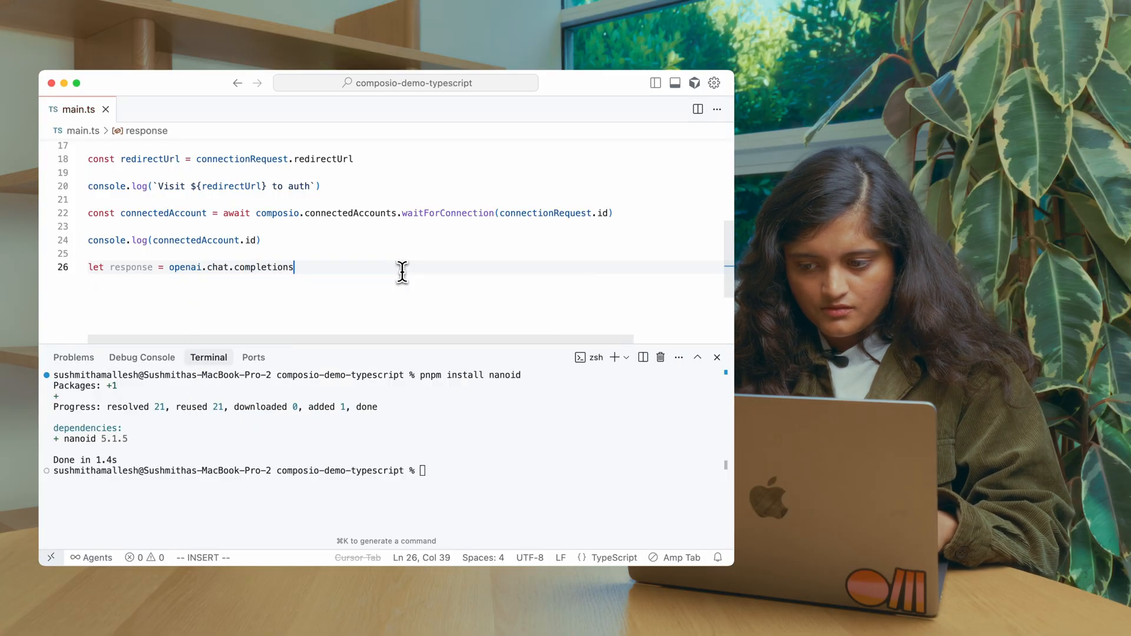
pyautogui.write('.create({')
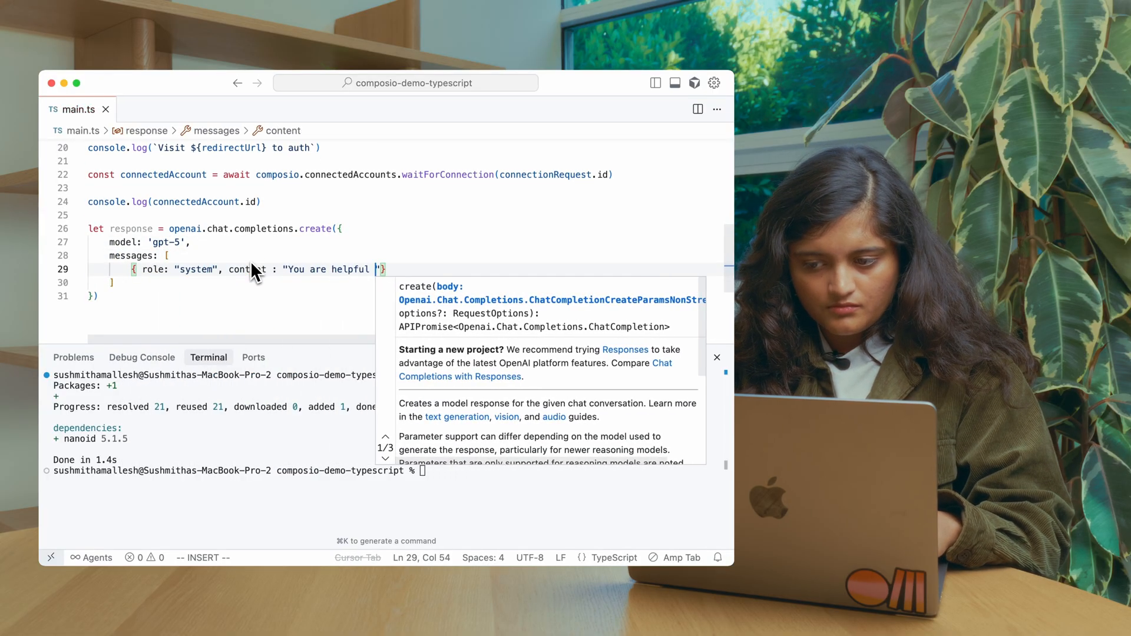
pyautogui.write('gmail assisstant')
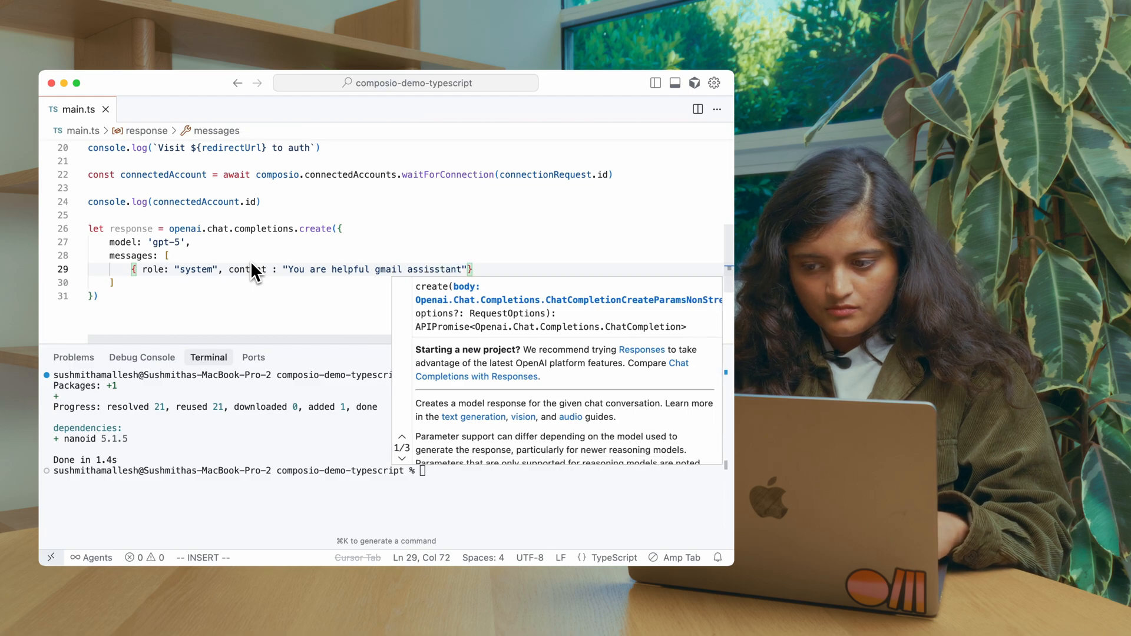
pyautogui.write('{ role: "user", content : "')
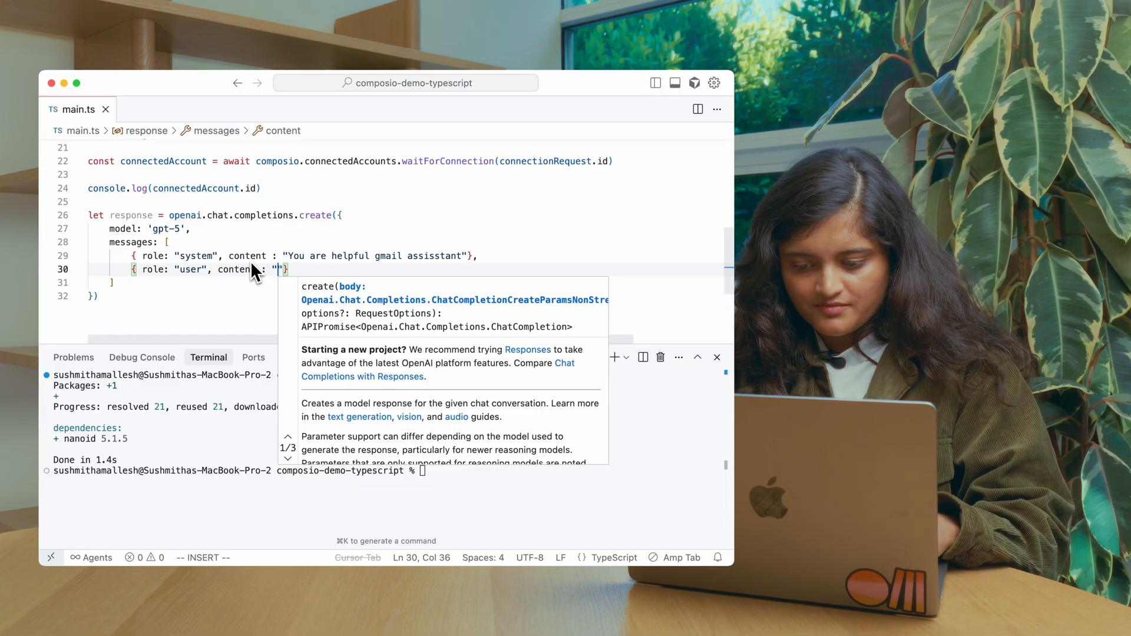
pyautogui.write('Send an email to')
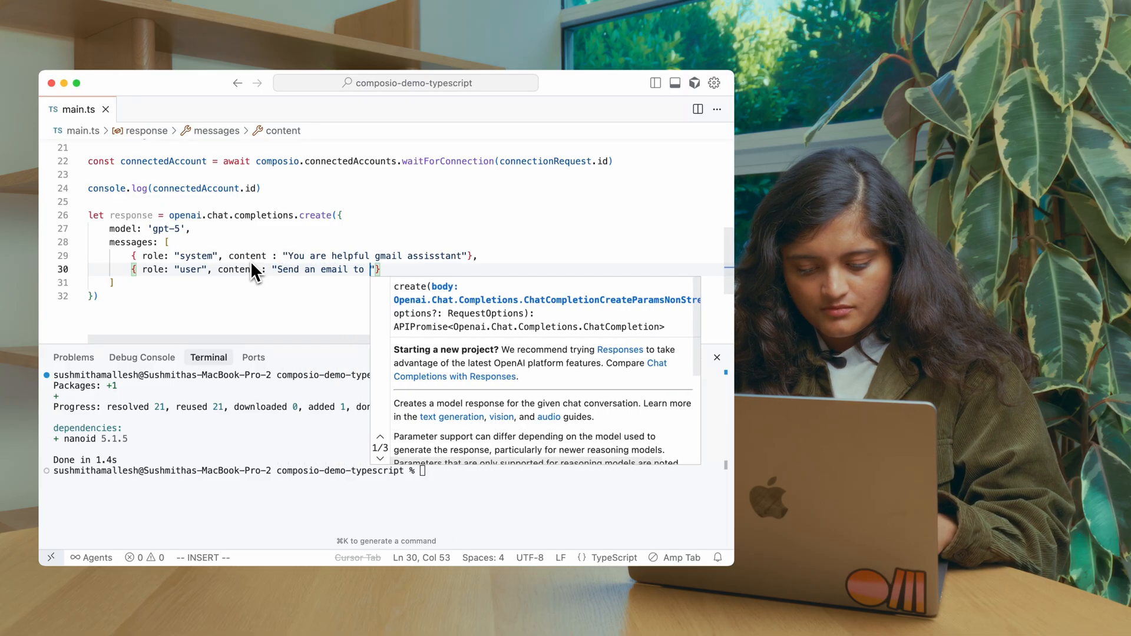
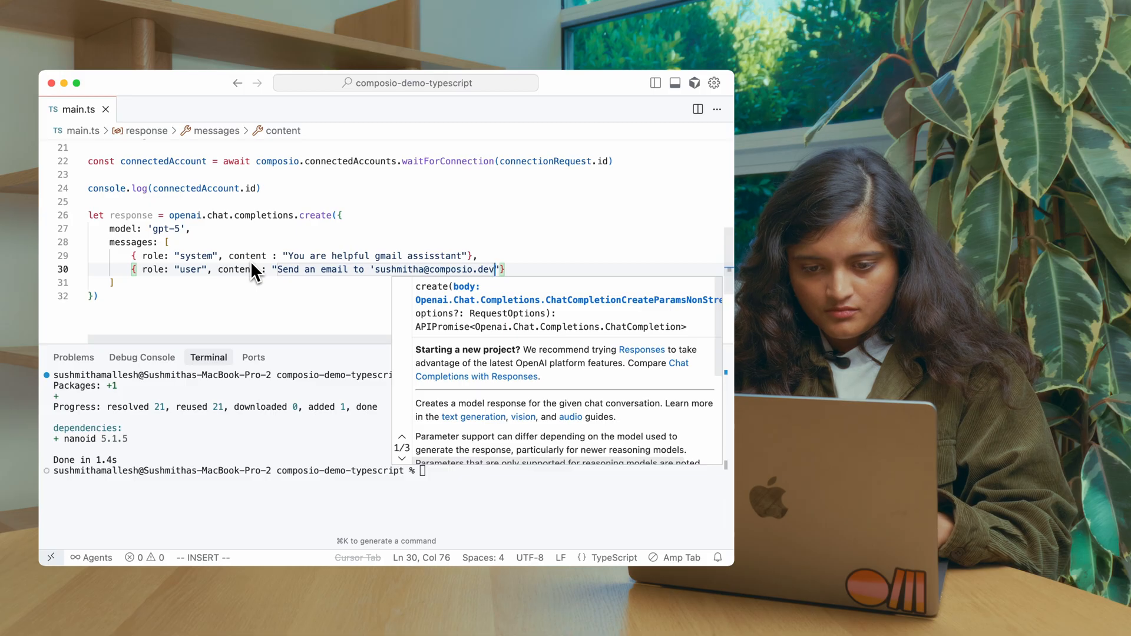
pyautogui.write("and say 'hello from the demo gods")
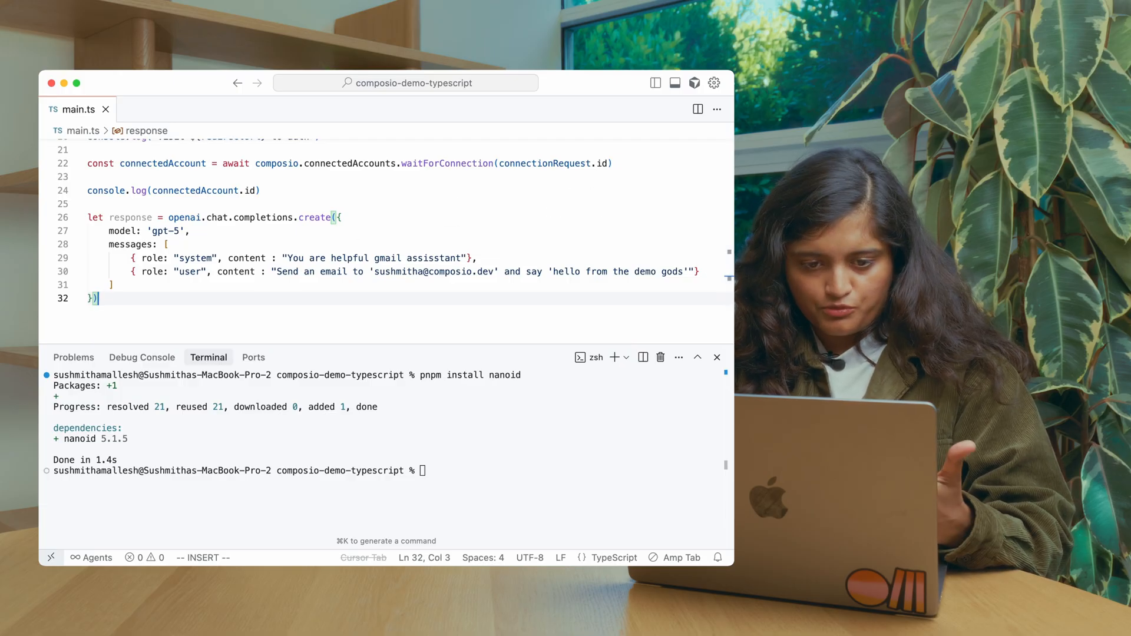
# Step: Fetch GMAIL_SEND_EMAIL via composio.tools.get(userId) and pass tools into the completion
pyautogui.write('const tools =')
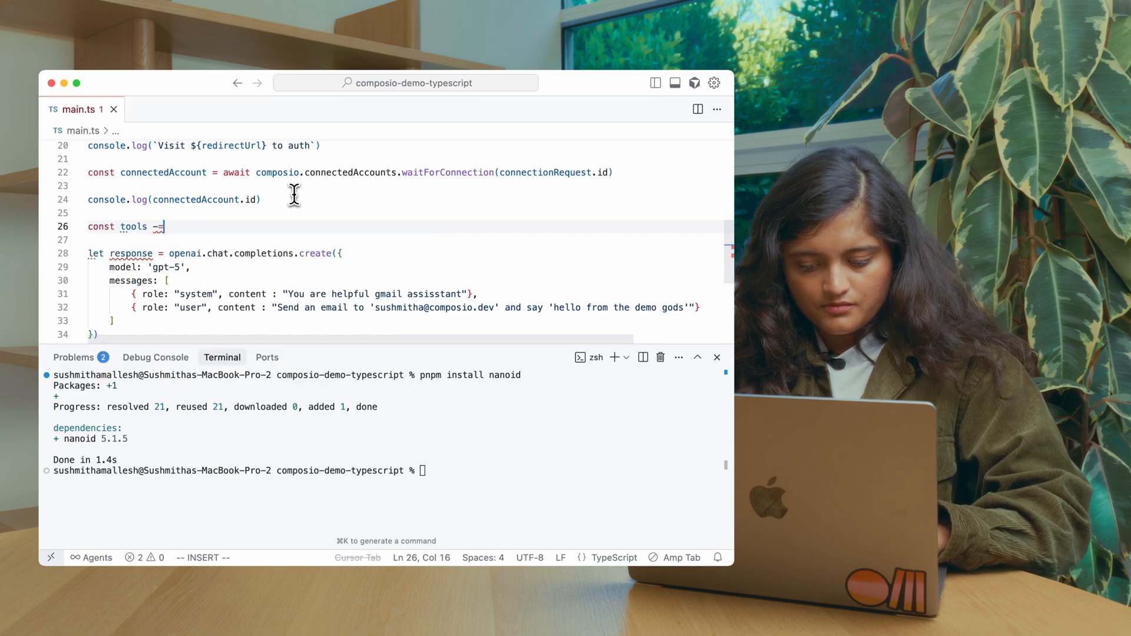
pyautogui.write('await composio.tools.get(')
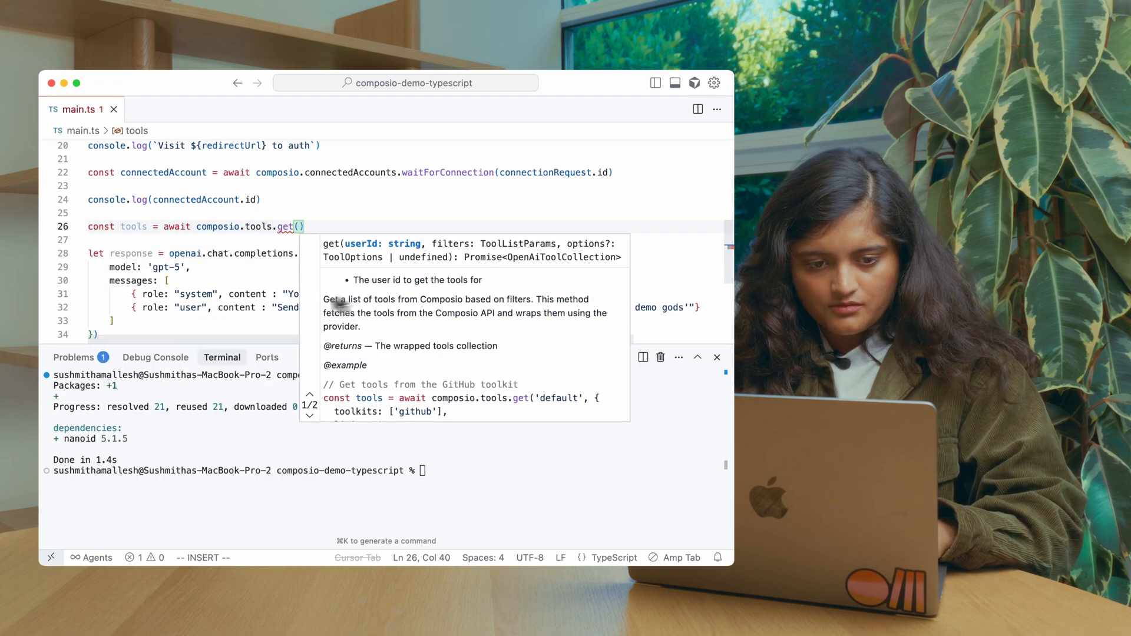
pyautogui.write('userId,')
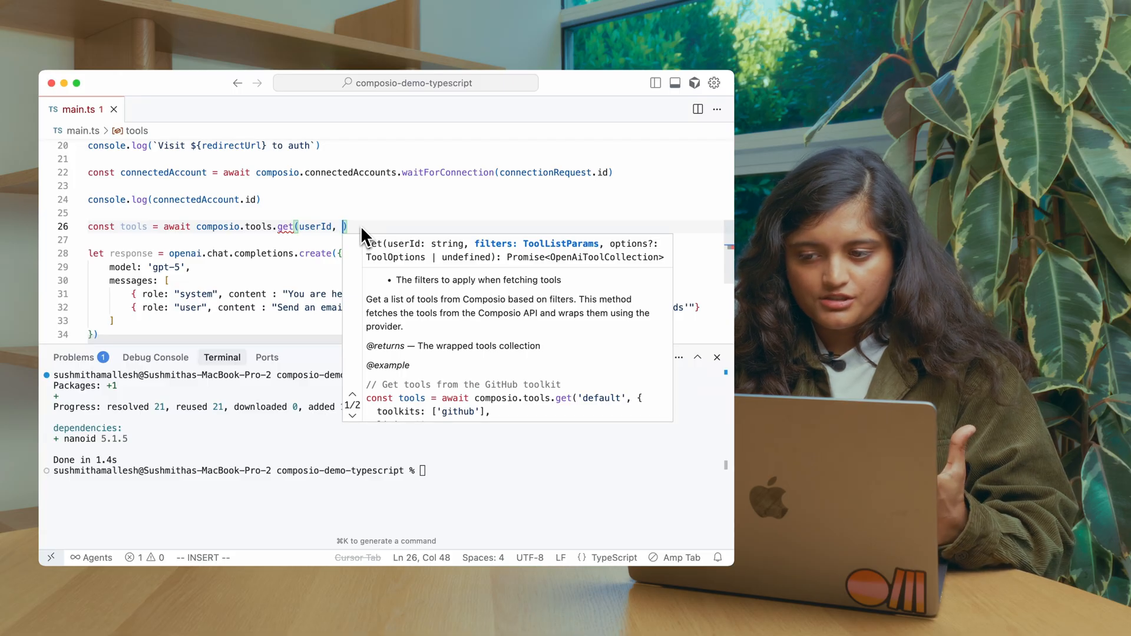
pyautogui.write('{tools')
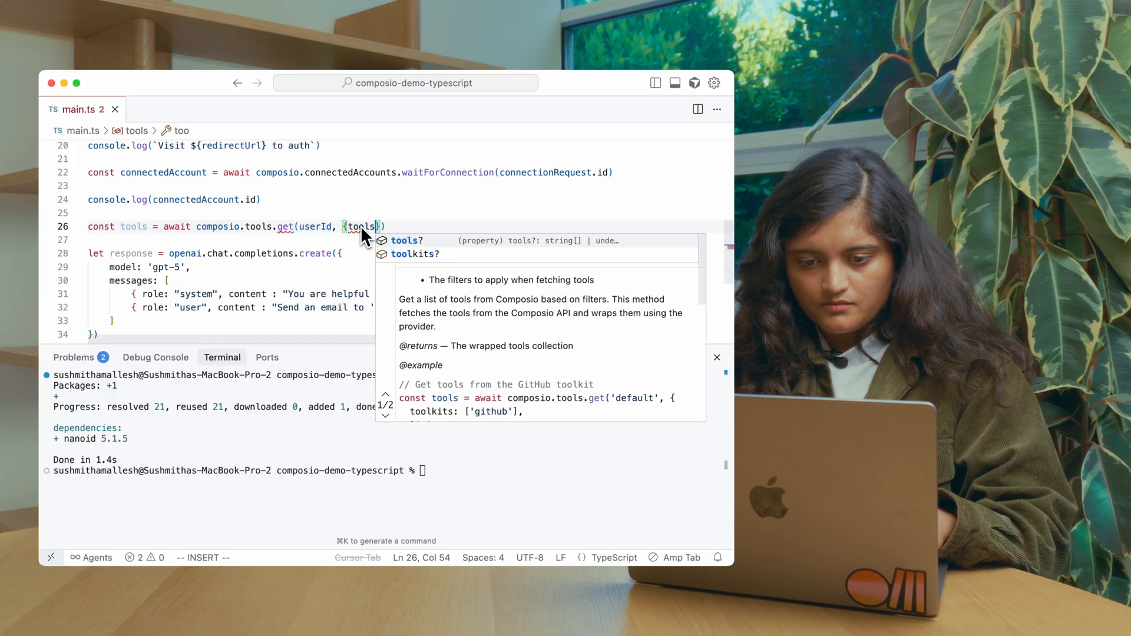
pyautogui.write("['GMAIL_SEND'")
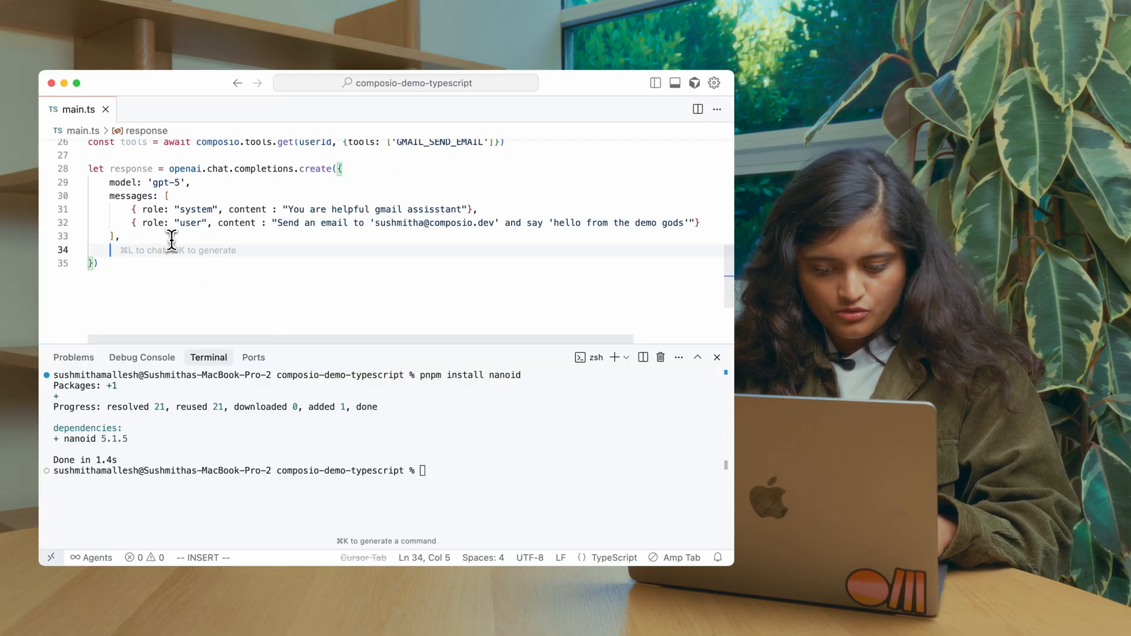
pyautogui.write('tools: tools')
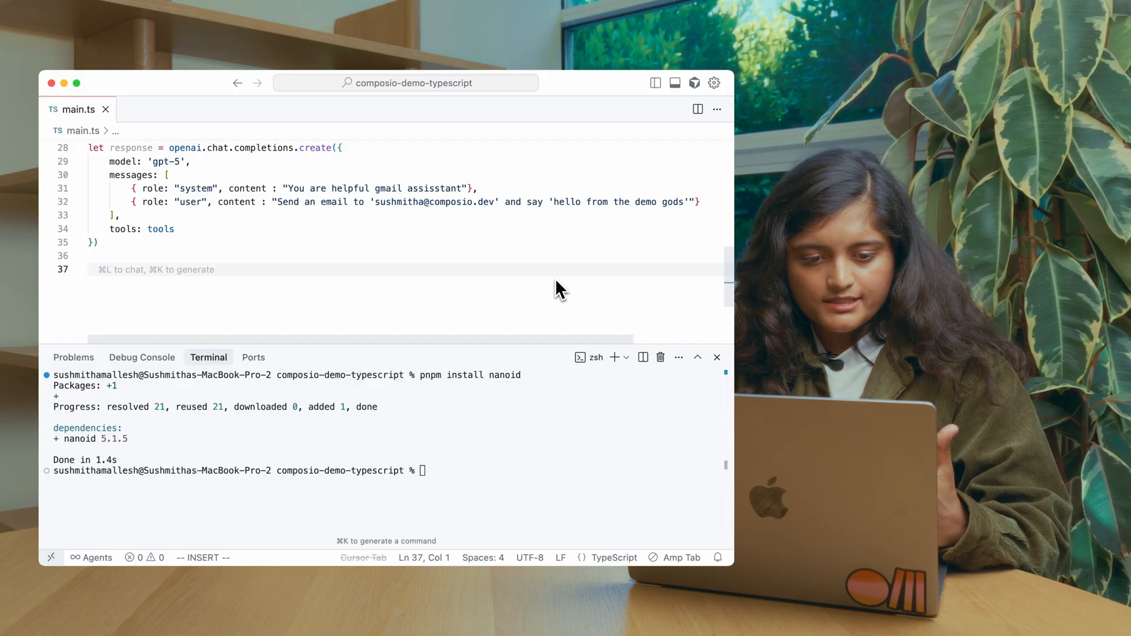
# Step: Await the completion, run composio.provider.handleToolCalls(userId, response) and log the result
pyautogui.write('composi')
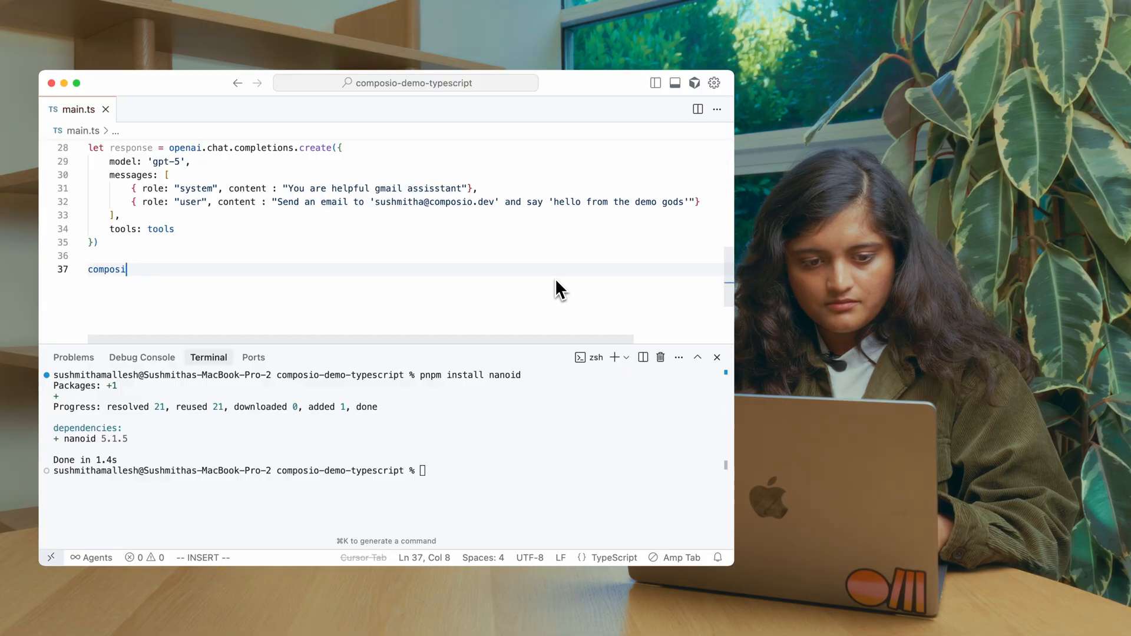
pyautogui.write('const result = await composio')
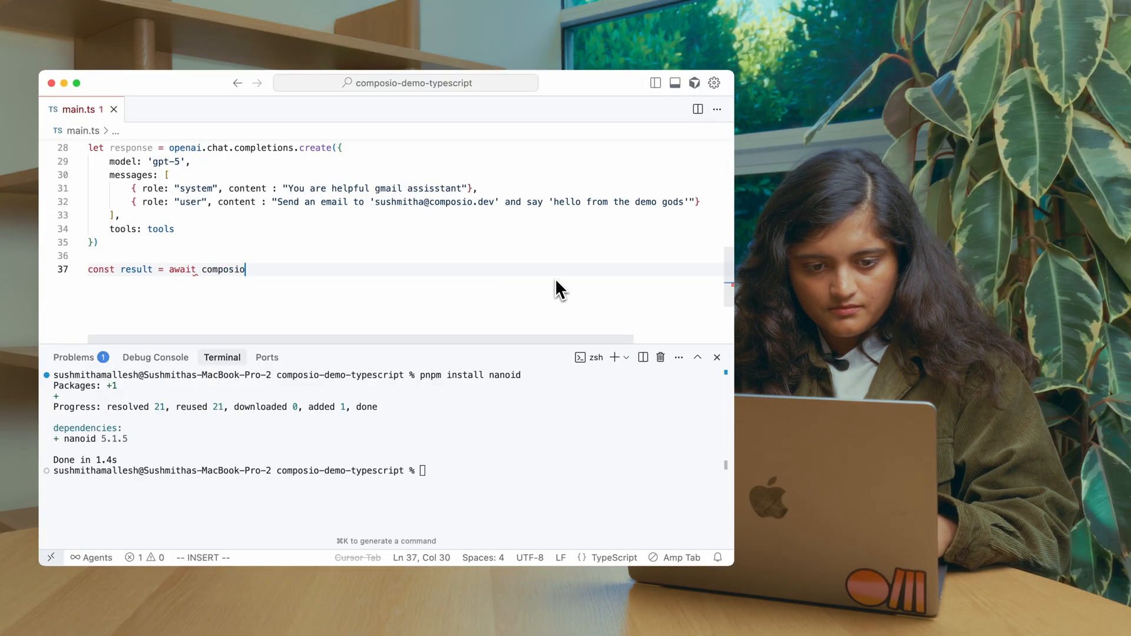
pyautogui.write('.provider.handleToolCalls(userId,')
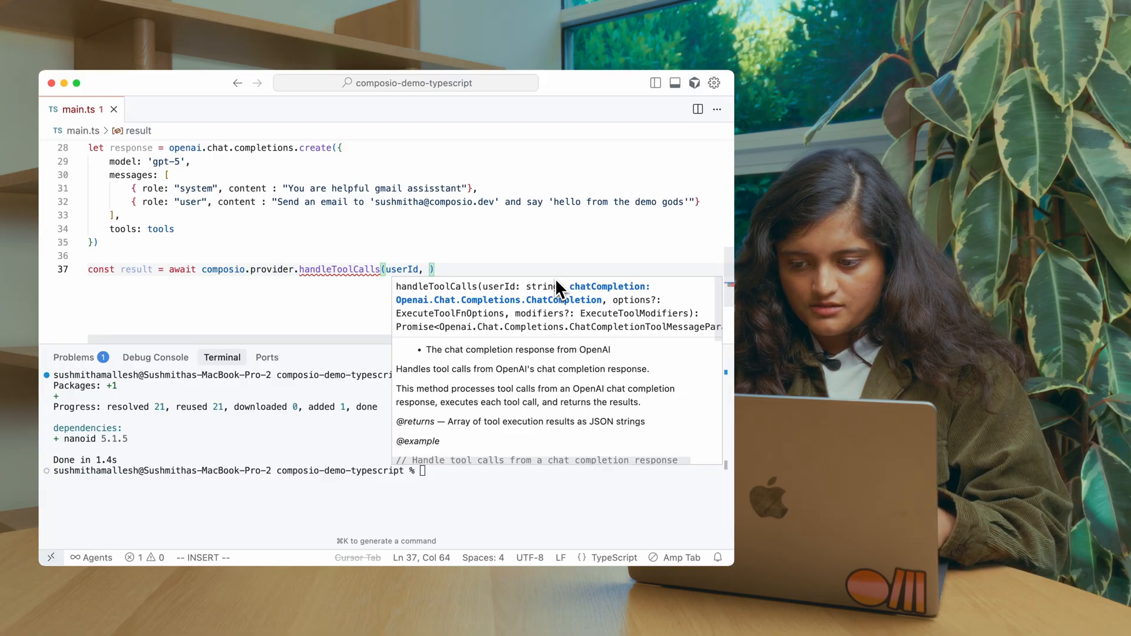
pyautogui.write('messages')
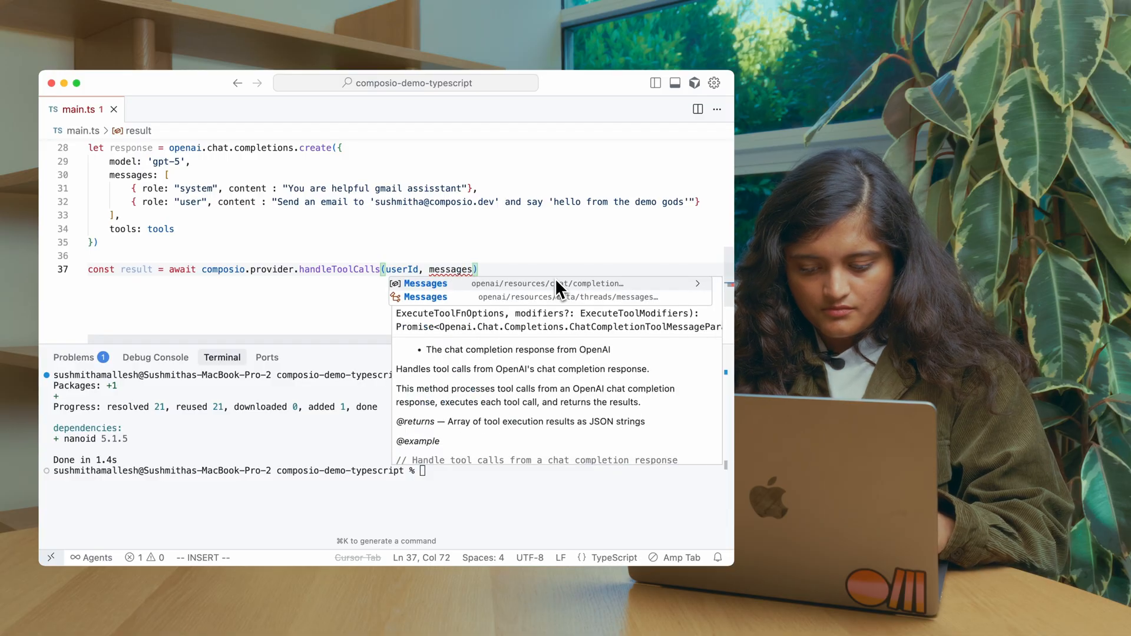
pyautogui.write('respon')
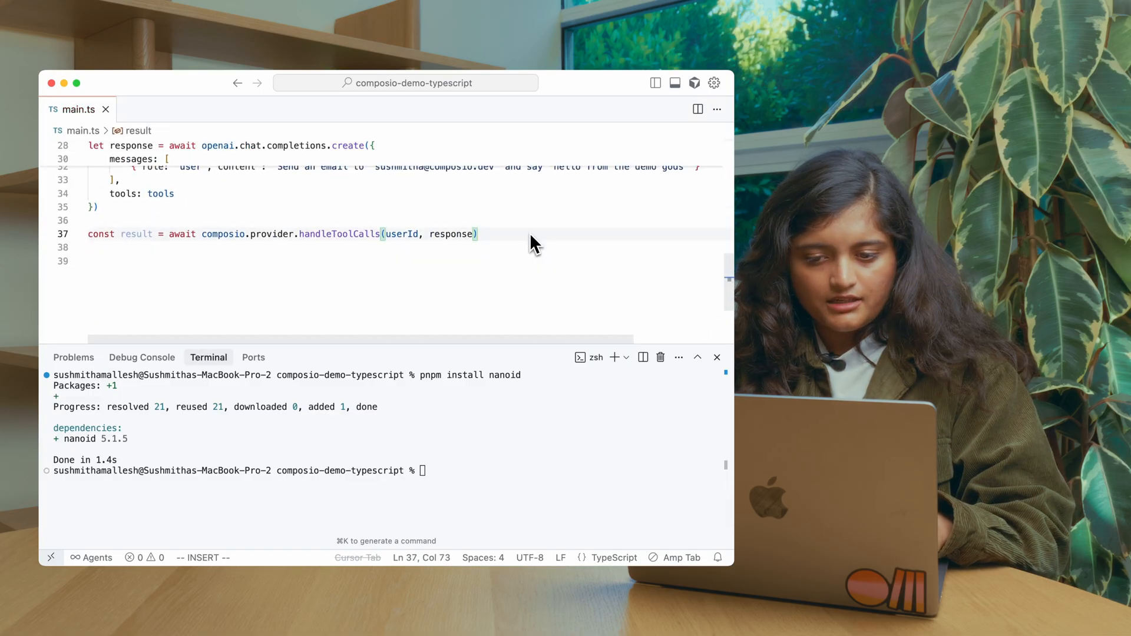
pyautogui.write('console.log(result')
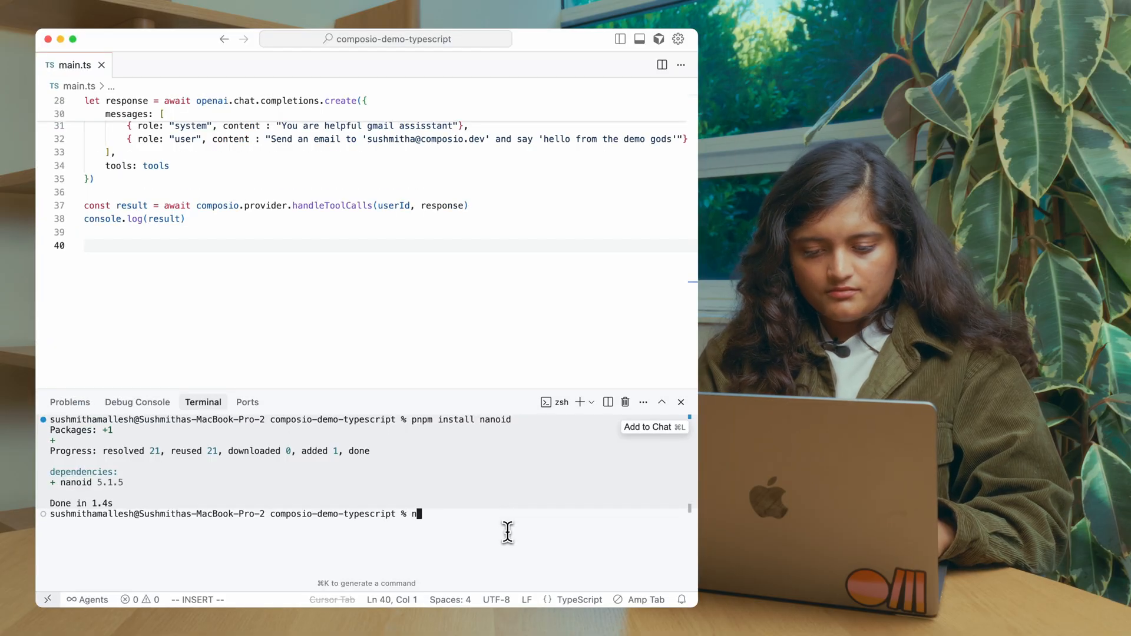
# Step: Run node main.ts and follow the printed connect.composio.dev authorization link
pyautogui.press('Enter')
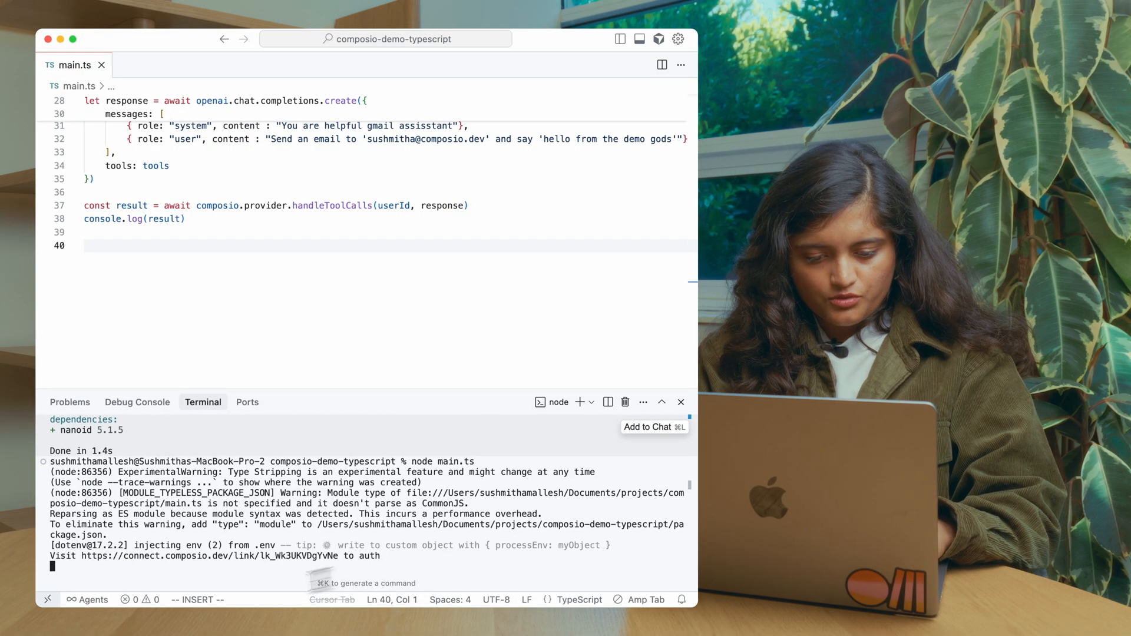
pyautogui.click(209, 556)
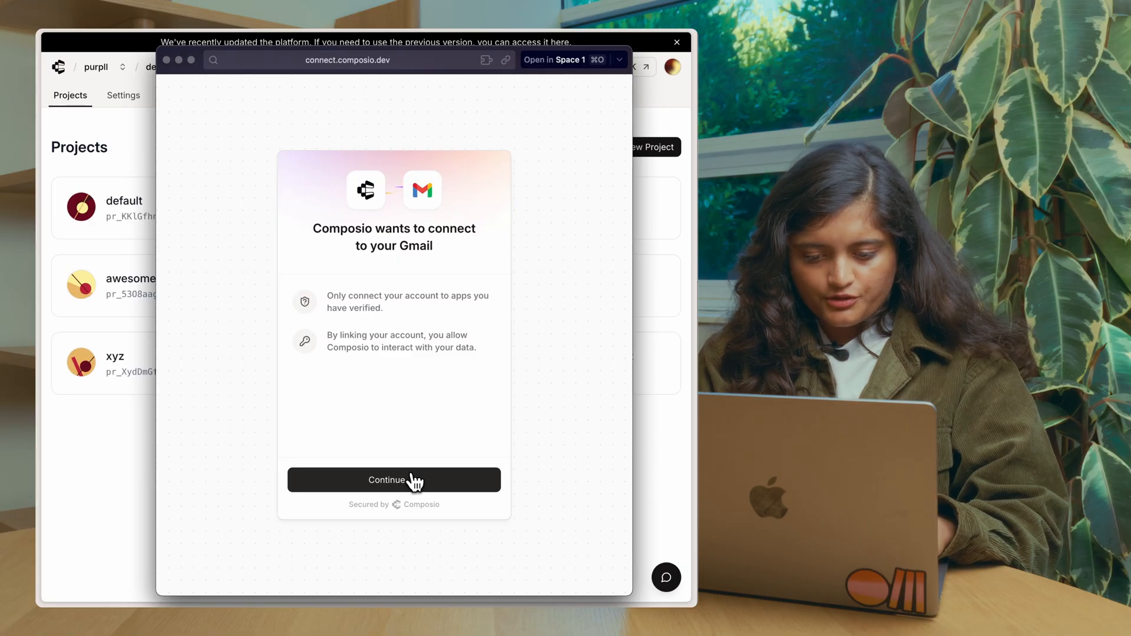
# Step: Continue the Composio Gmail connection with a Google account and view the demo email in the inbox
pyautogui.click(394, 480)
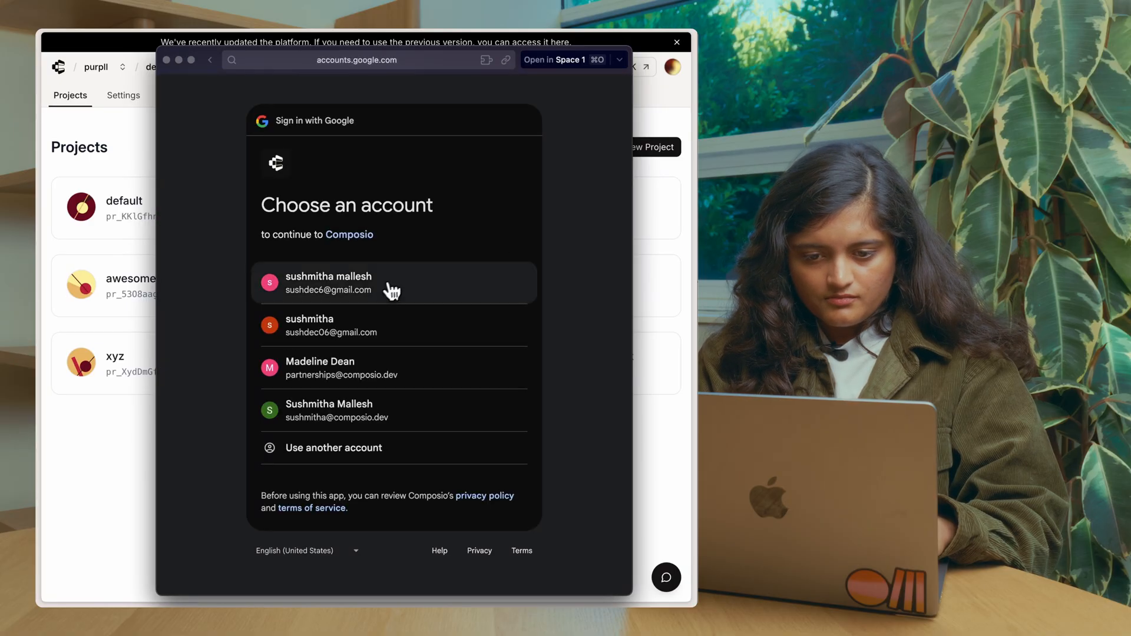
pyautogui.click(328, 282)
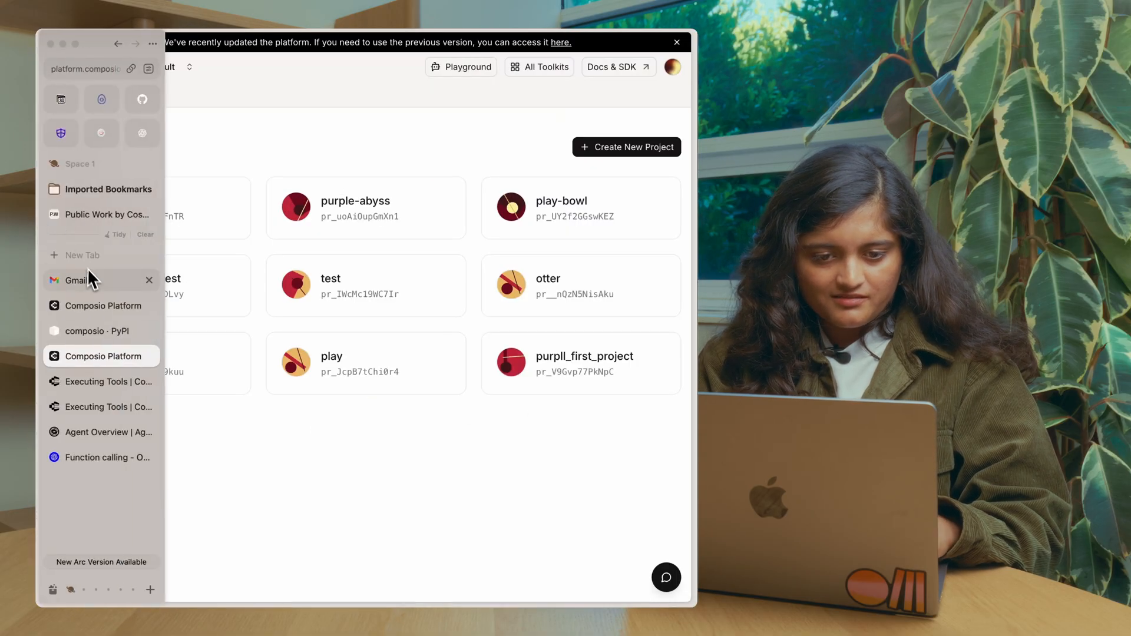
pyautogui.click(75, 281)
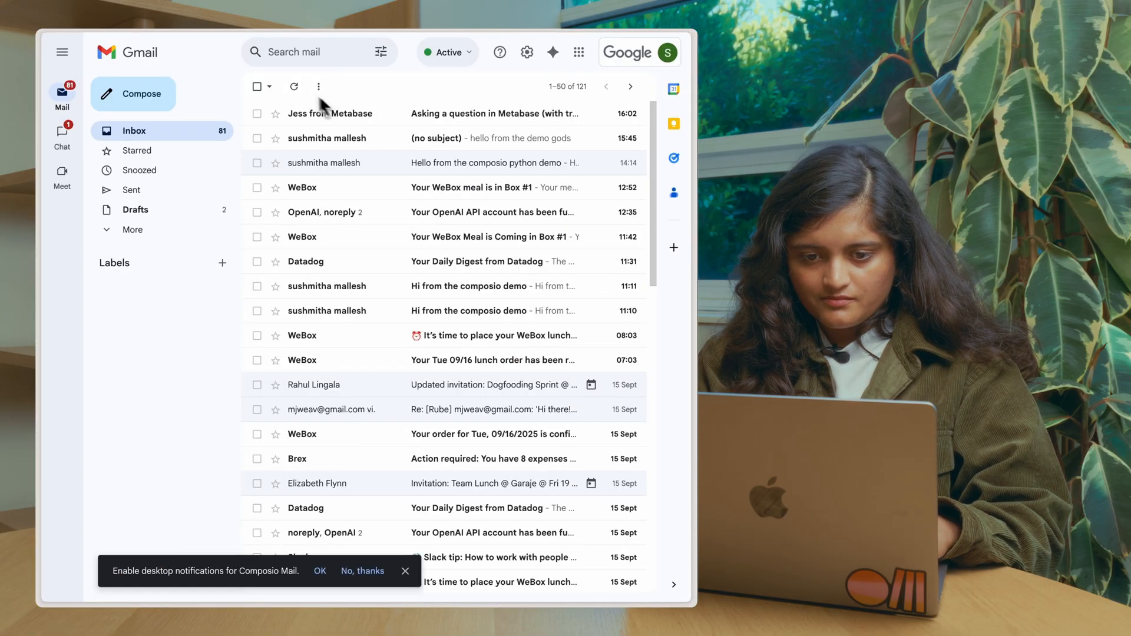